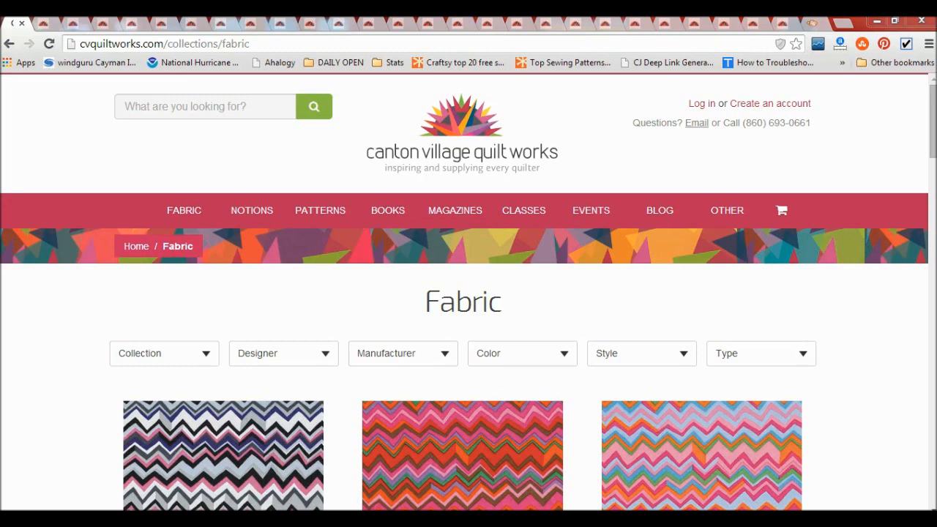
pyautogui.moveTo(836, 471)
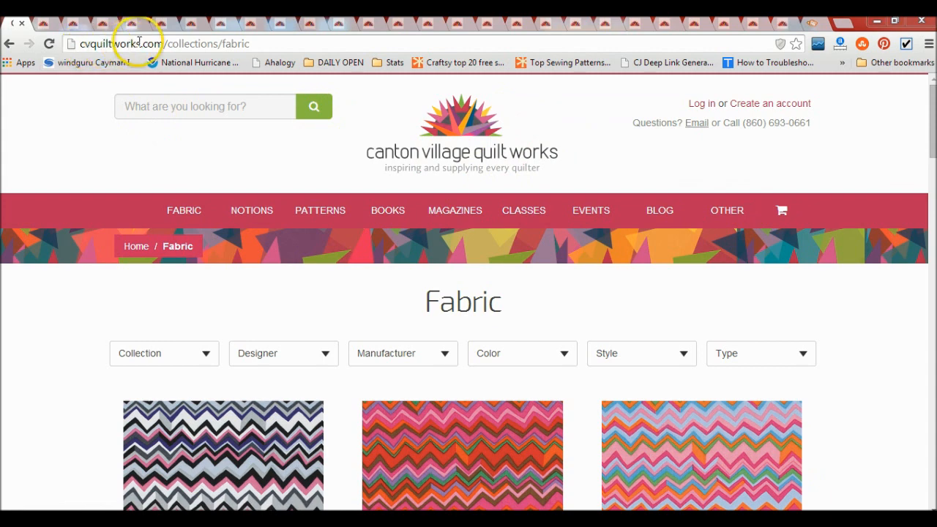
pyautogui.moveTo(701, 306)
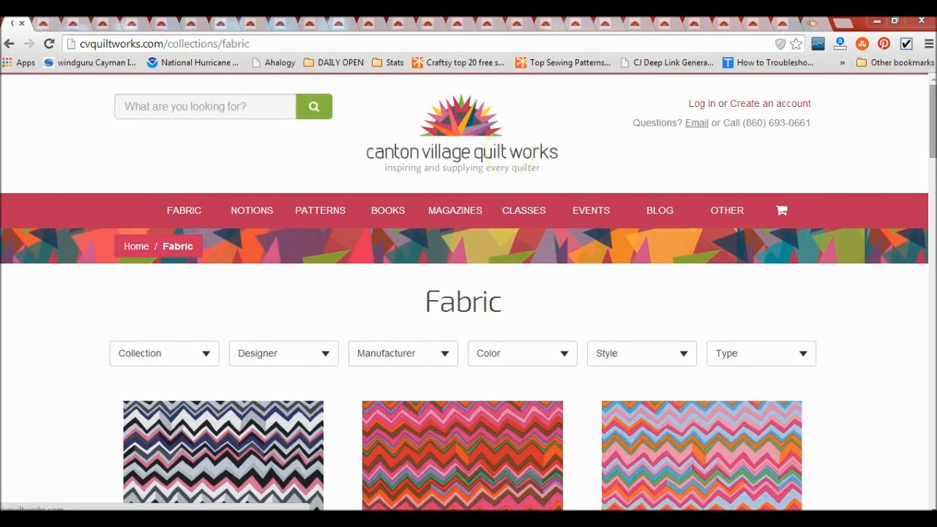
# - Scroll through the fabric product listing in Chrome
pyautogui.scroll(-3)
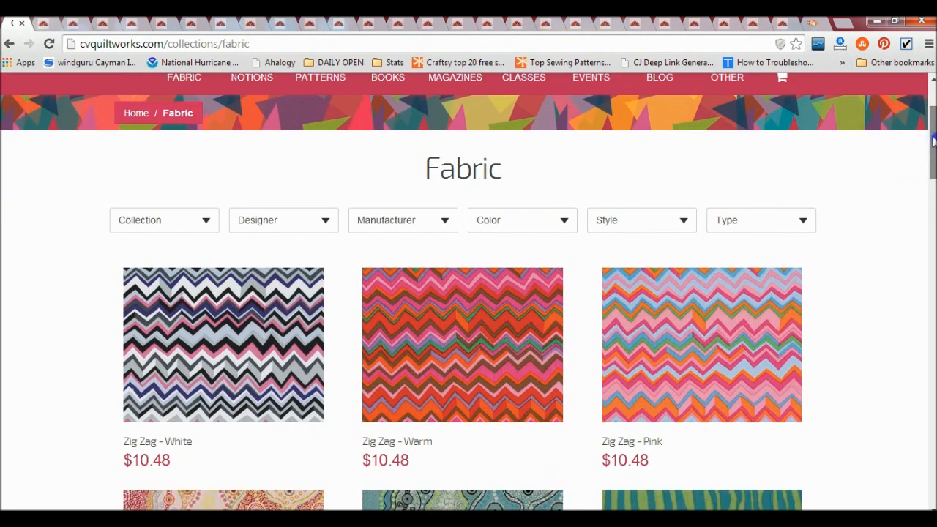
pyautogui.click(184, 78)
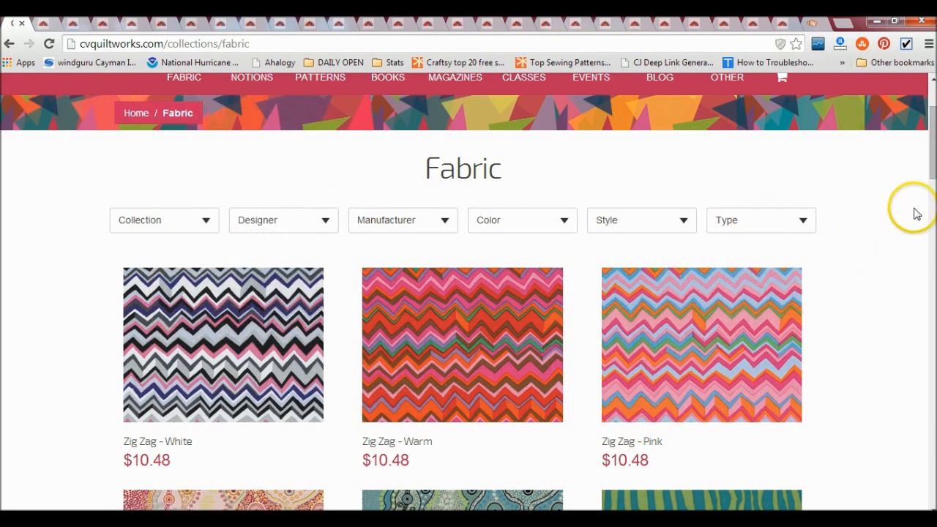
pyautogui.scroll(-3)
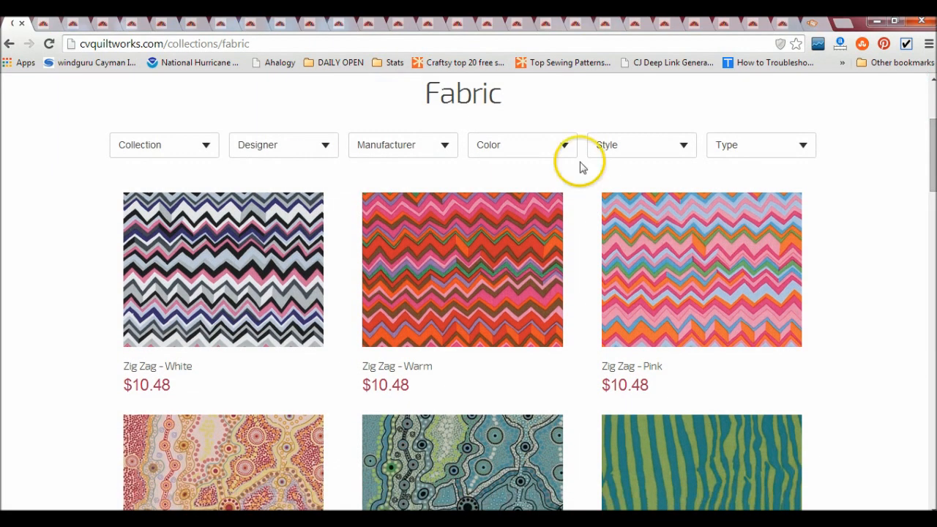
pyautogui.moveTo(484, 156)
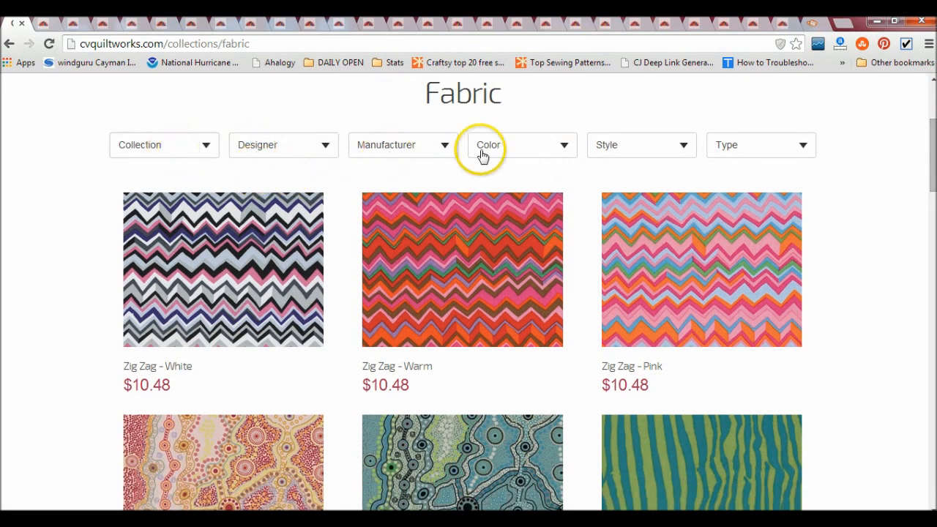
pyautogui.scroll(-3)
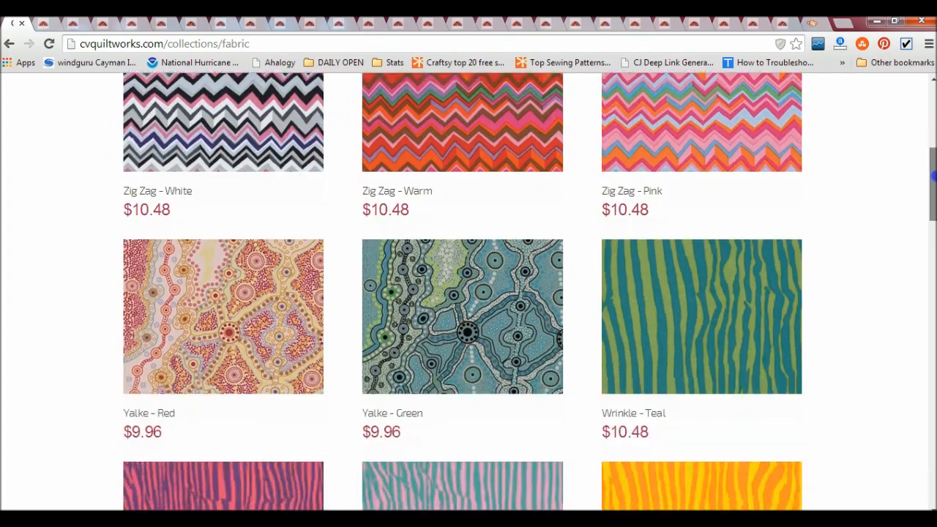
pyautogui.scroll(-3)
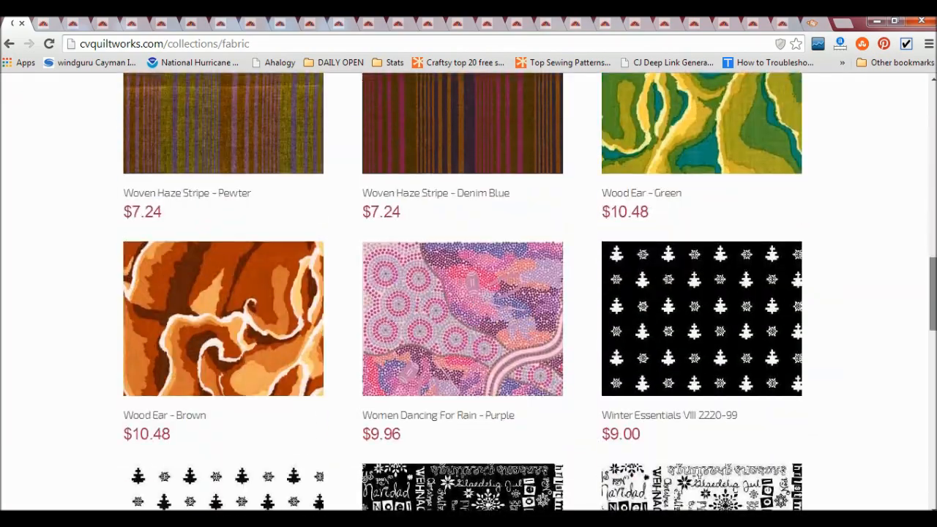
pyautogui.scroll(-3)
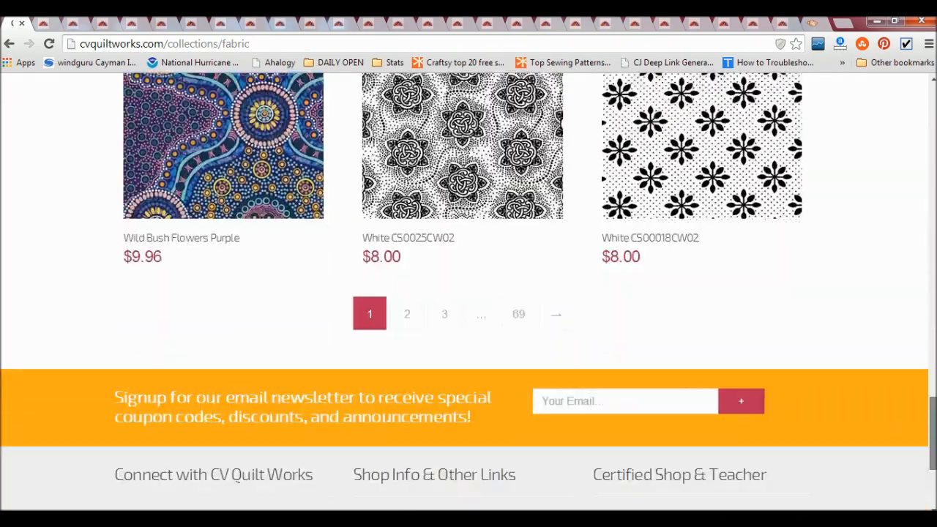
pyautogui.scroll(3)
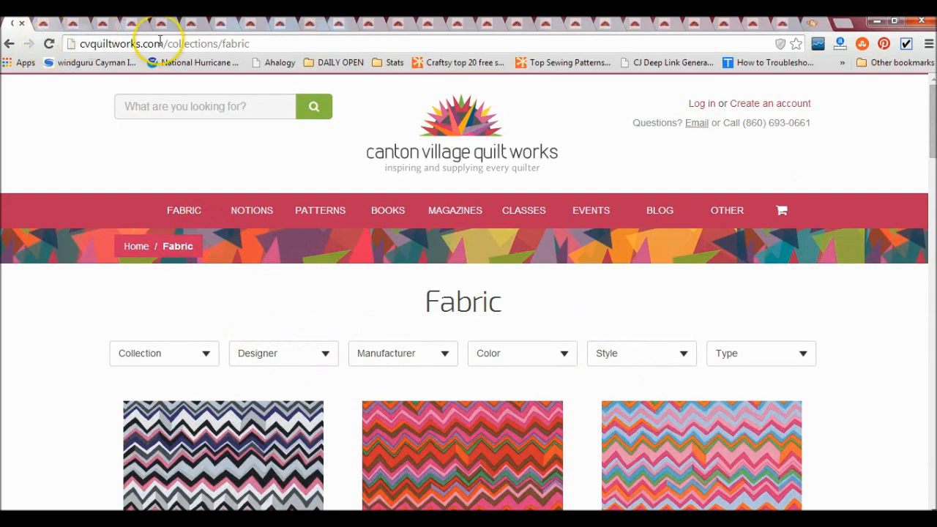
pyautogui.moveTo(80, 29)
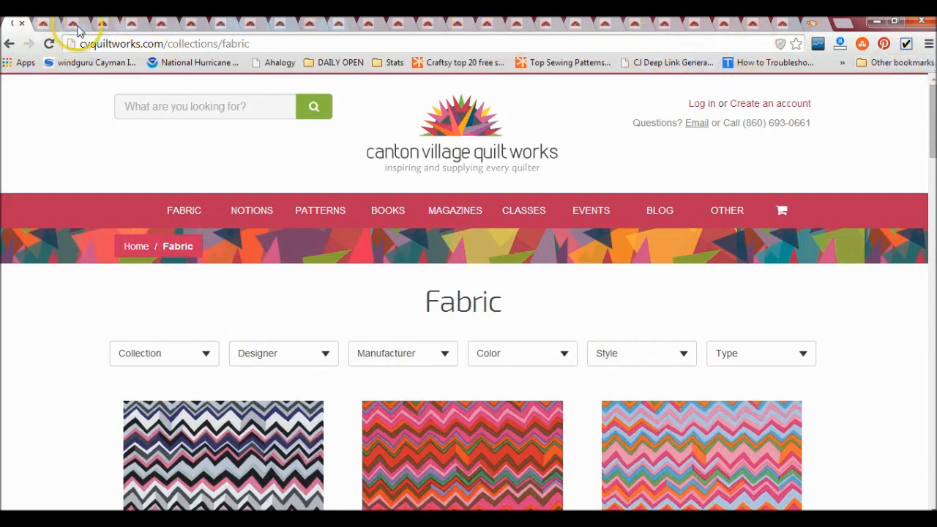
pyautogui.moveTo(414, 39)
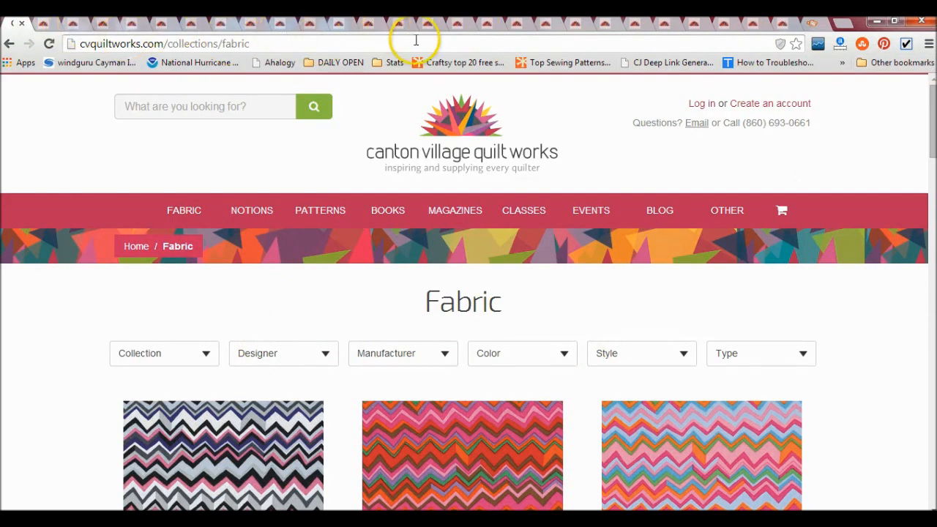
pyautogui.moveTo(761, 31)
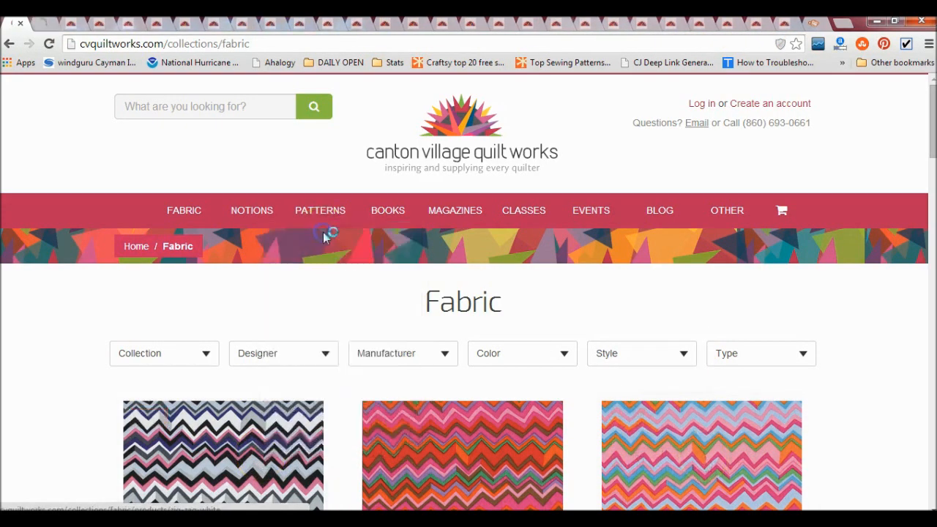
# - Open and close the Zig Zag - White page to reach Island Batik Cayman Bay SP12-C1
pyautogui.click(219, 454)
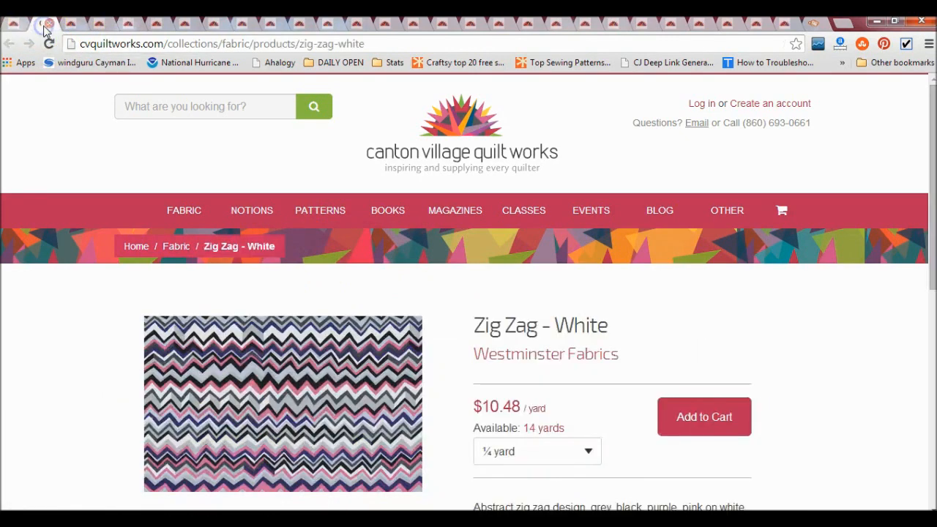
pyautogui.moveTo(300, 399)
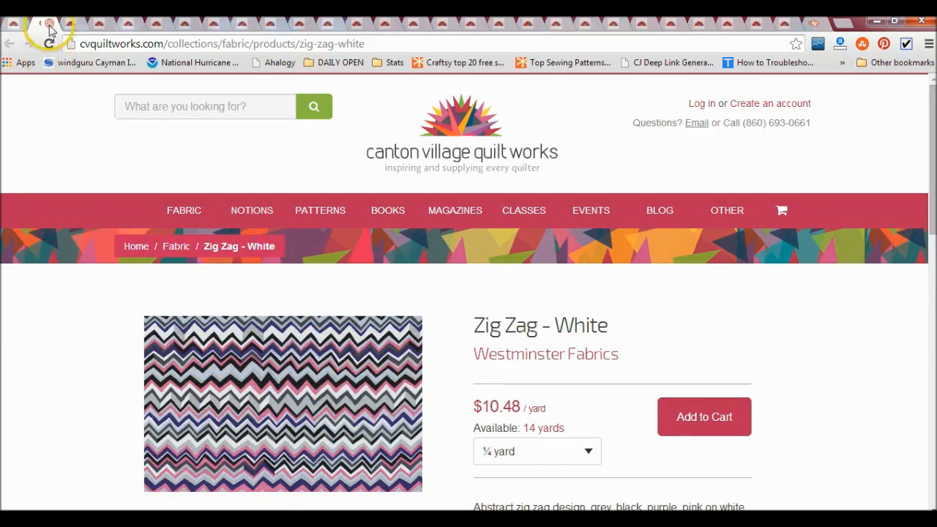
pyautogui.click(12, 40)
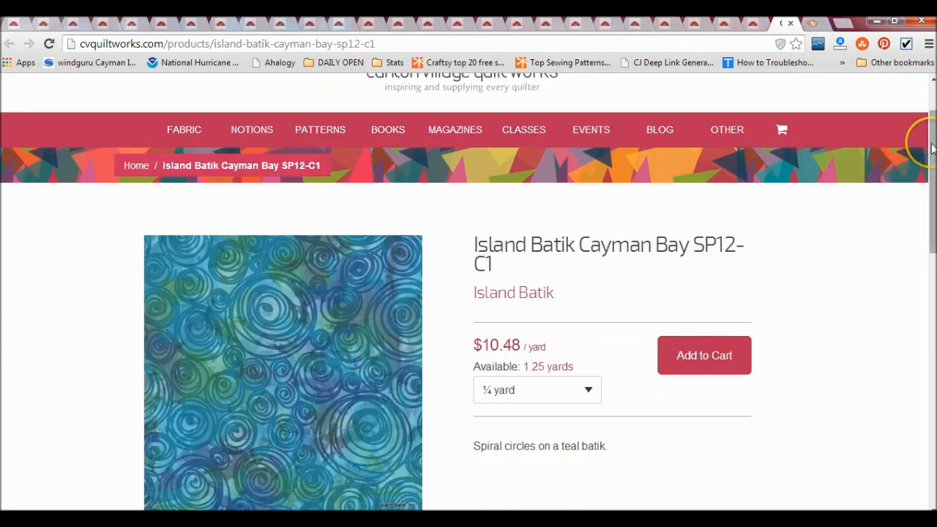
pyautogui.scroll(-3)
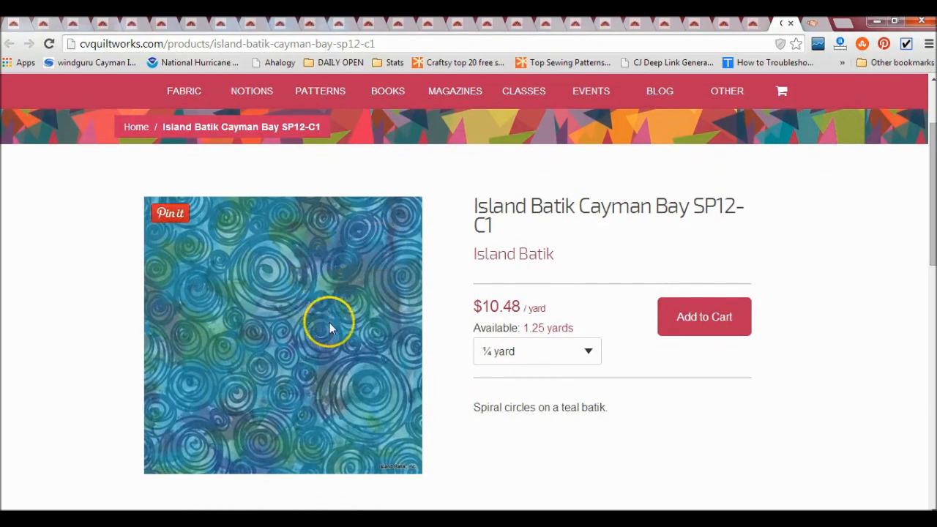
pyautogui.moveTo(679, 215)
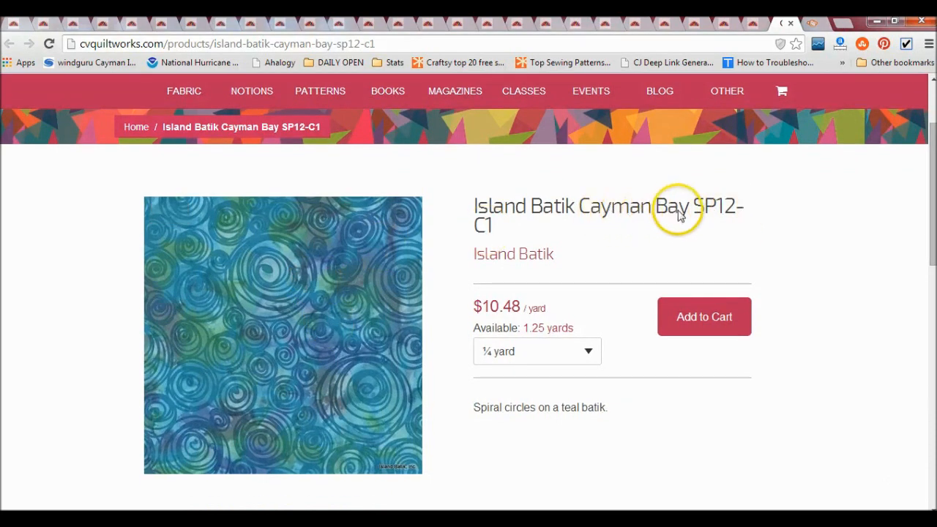
pyautogui.moveTo(692, 216)
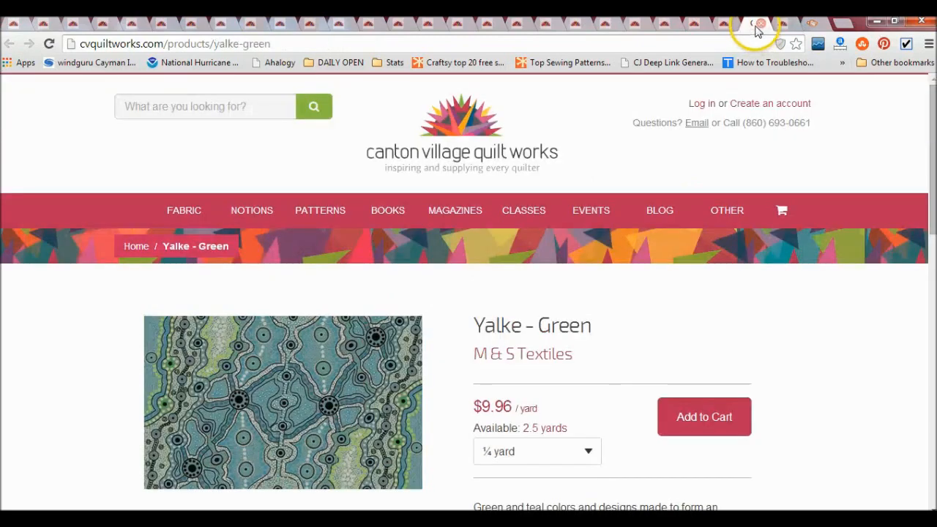
# - Move past Yalke - Green, Sorbet and Seaside pages to Tonga Rip Tide Turquoise B1761
pyautogui.scroll(-3)
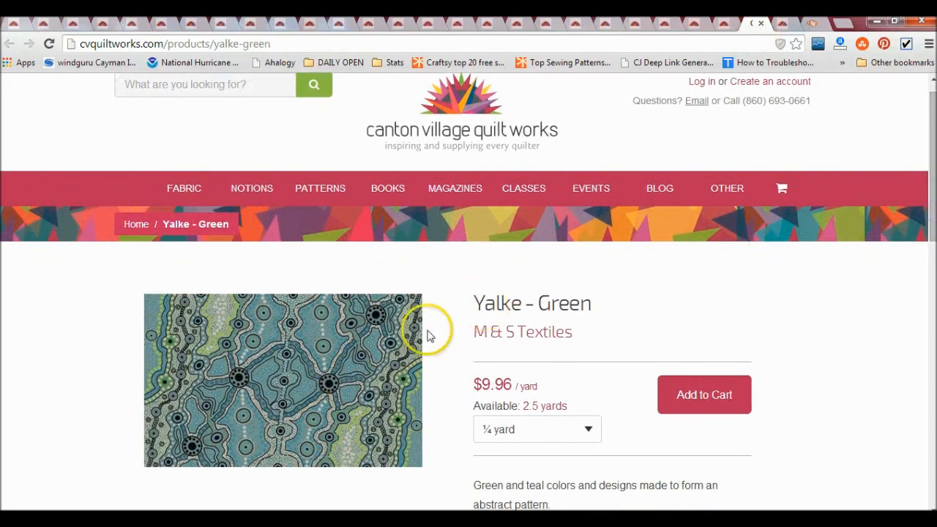
pyautogui.moveTo(382, 450)
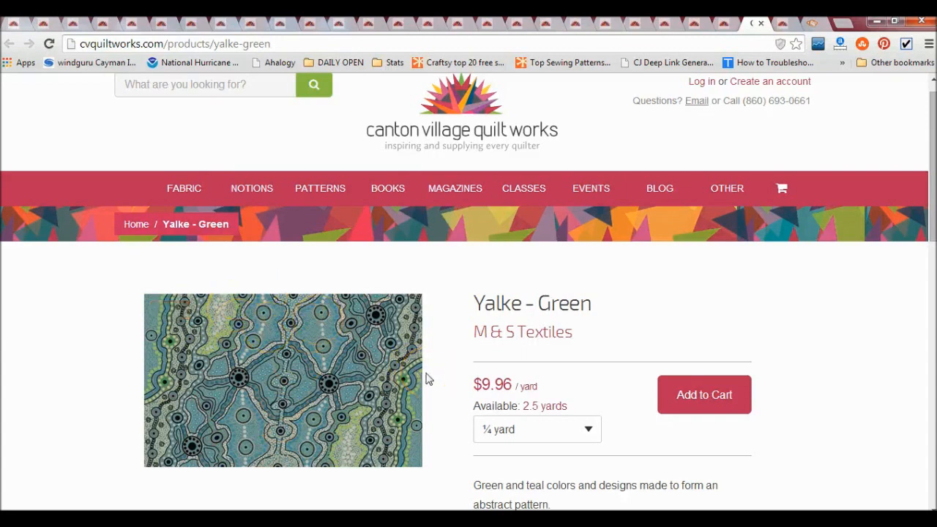
pyautogui.moveTo(639, 123)
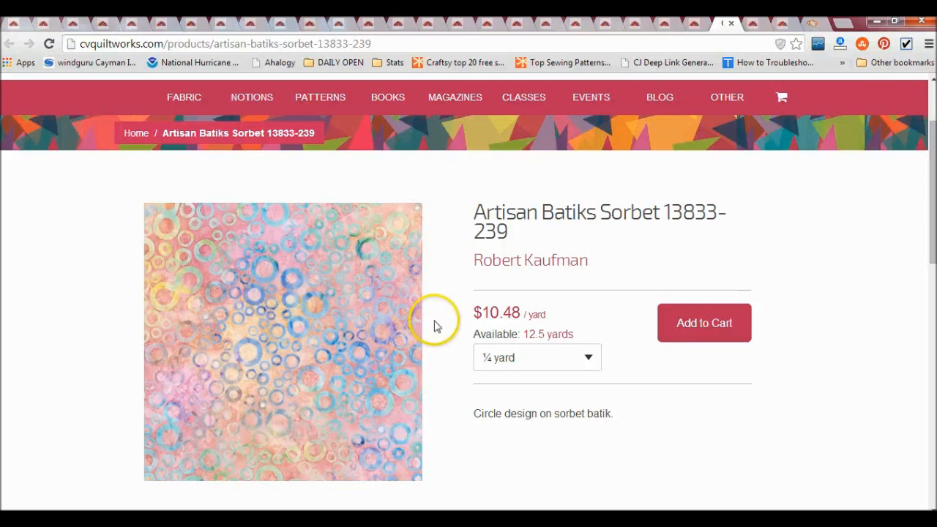
pyautogui.moveTo(683, 94)
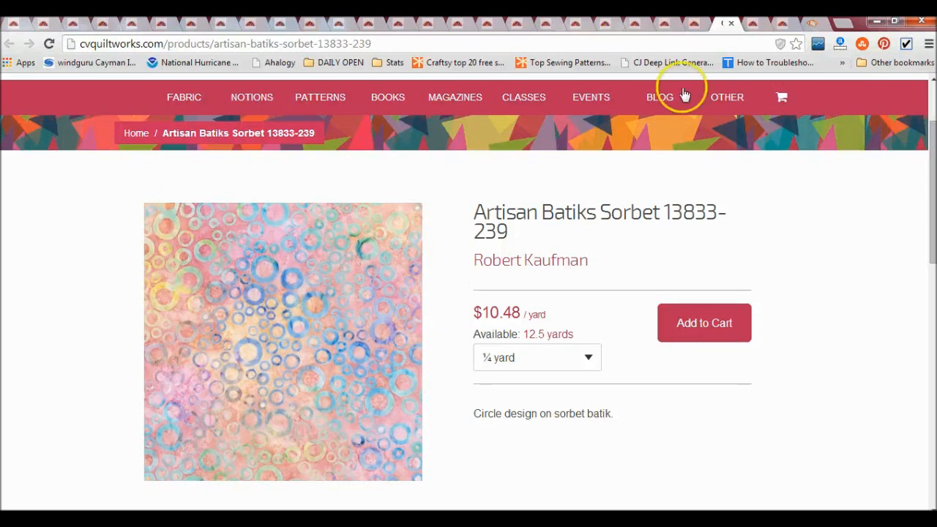
pyautogui.moveTo(710, 22)
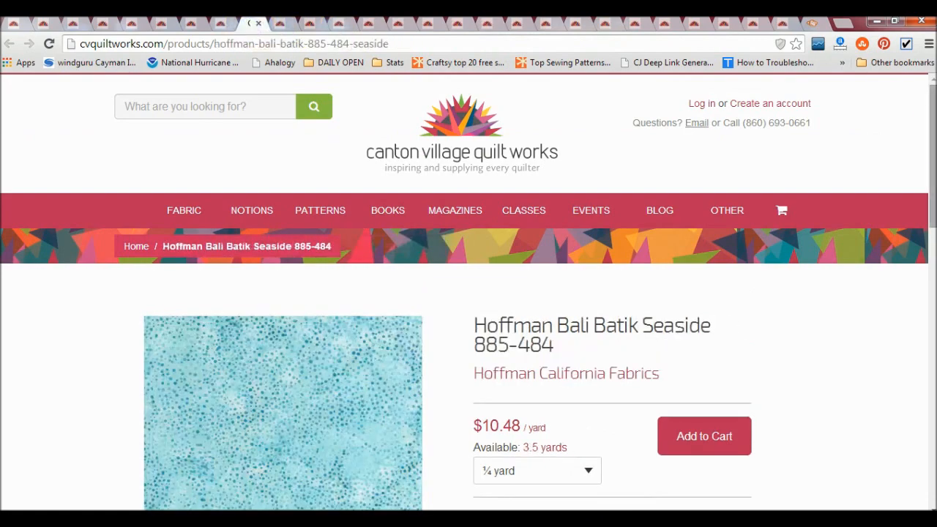
pyautogui.scroll(-3)
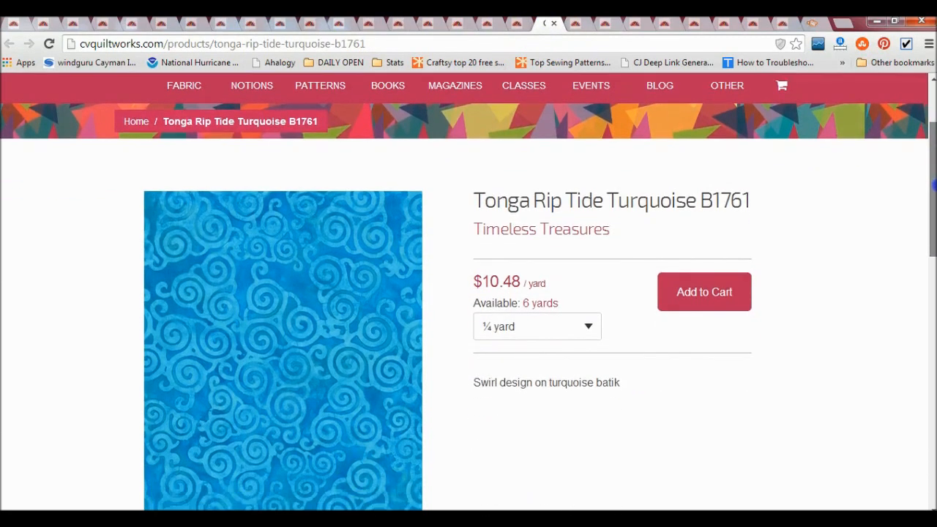
pyautogui.scroll(-3)
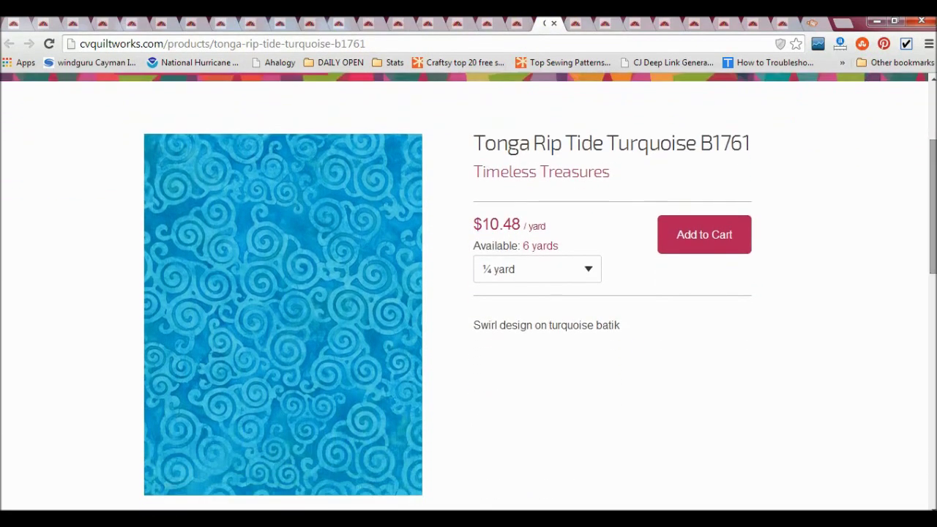
pyautogui.moveTo(7, 505)
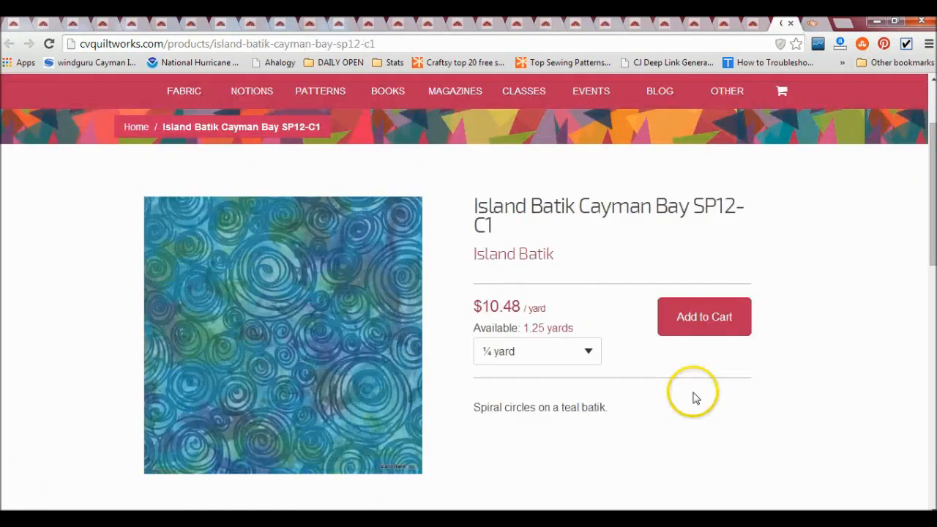
pyautogui.moveTo(412, 178)
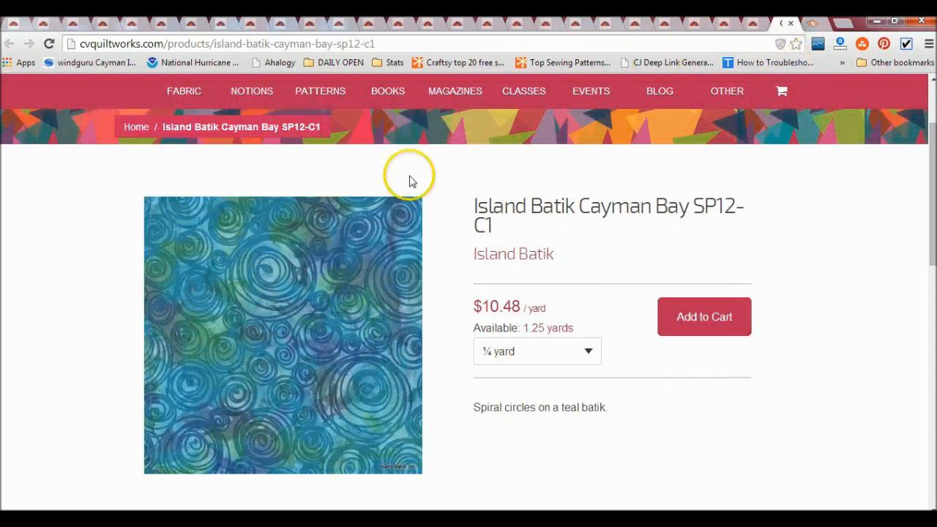
pyautogui.moveTo(346, 284)
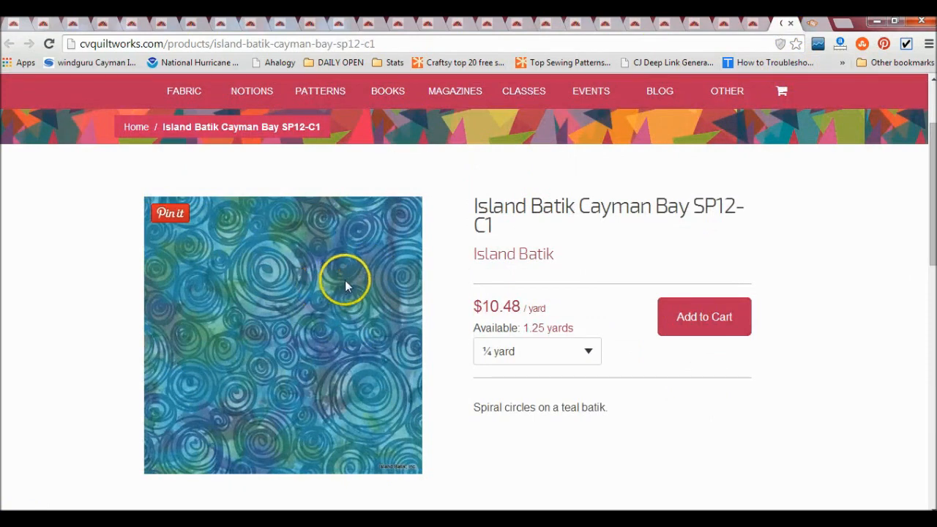
pyautogui.moveTo(327, 302)
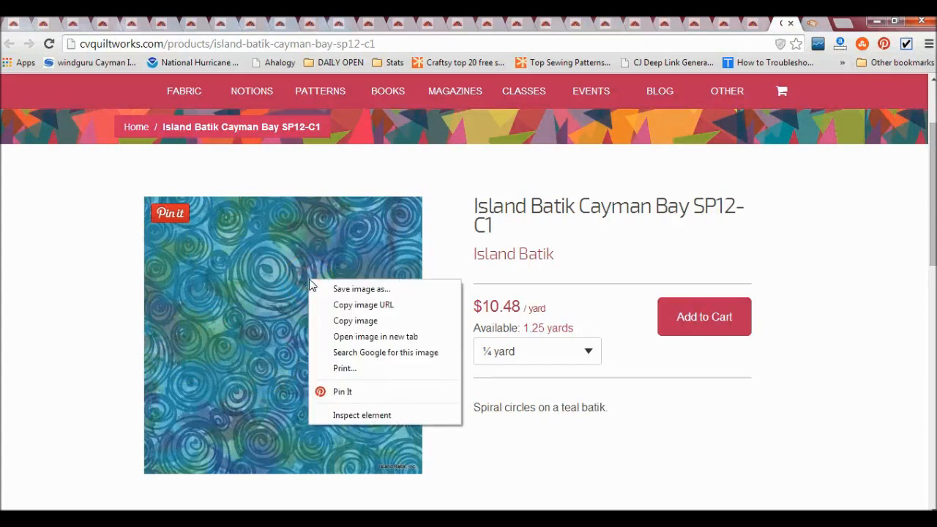
pyautogui.moveTo(361, 288)
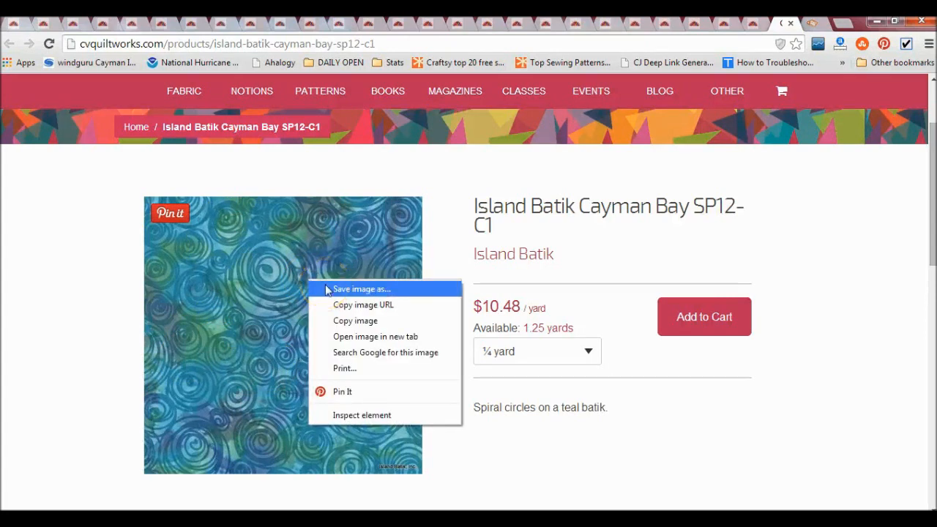
# - Cancel re-saving the Cayman Bay image and go back to the fabric collection page
pyautogui.click(362, 289)
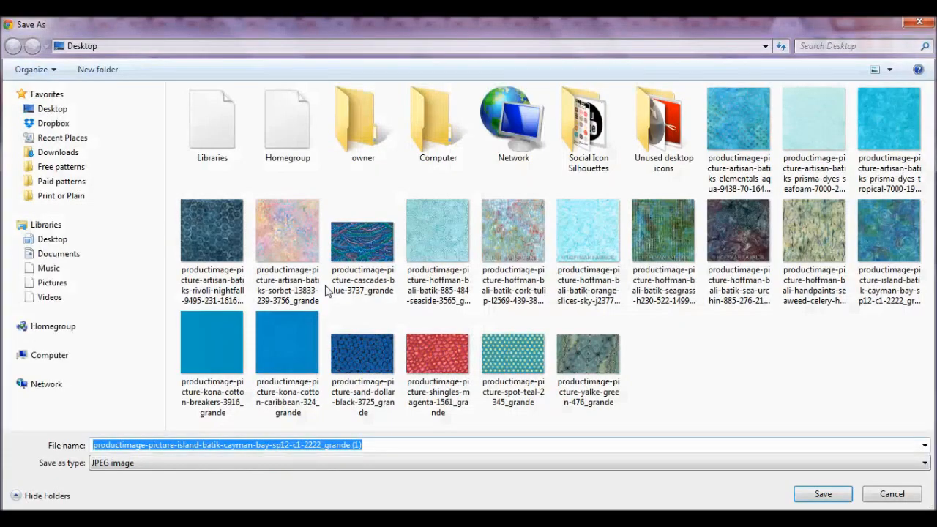
pyautogui.click(52, 109)
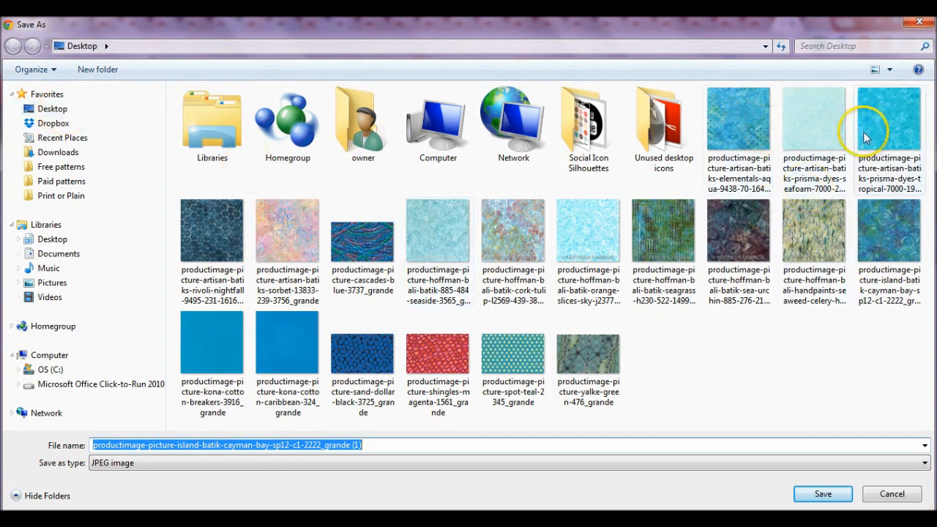
pyautogui.moveTo(415, 358)
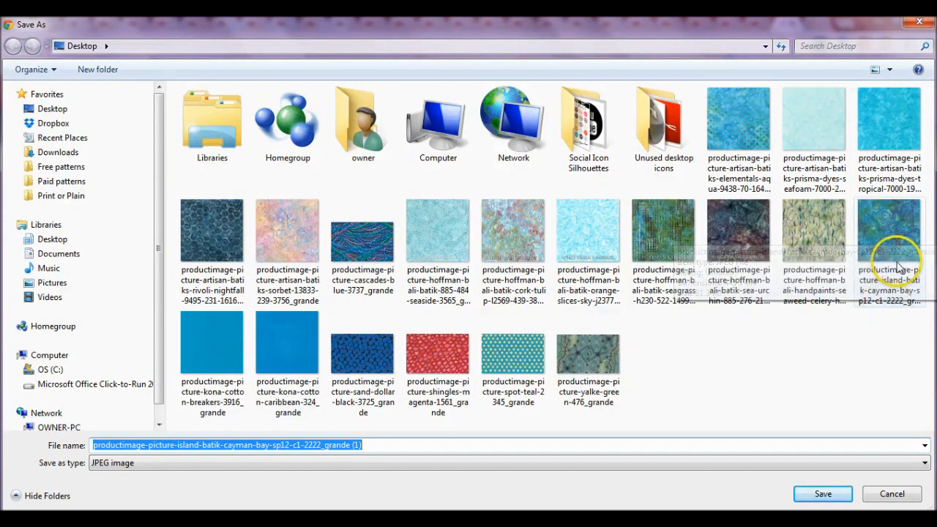
pyautogui.moveTo(635, 353)
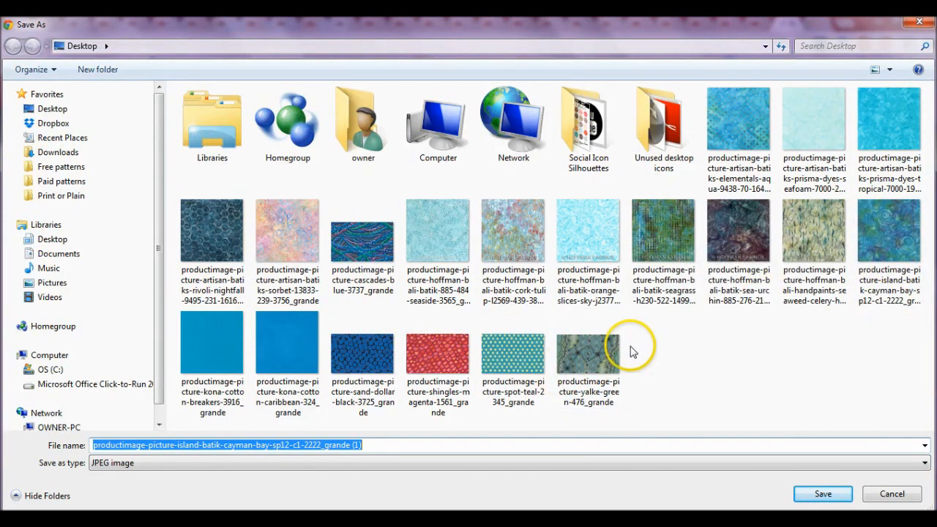
pyautogui.moveTo(482, 376)
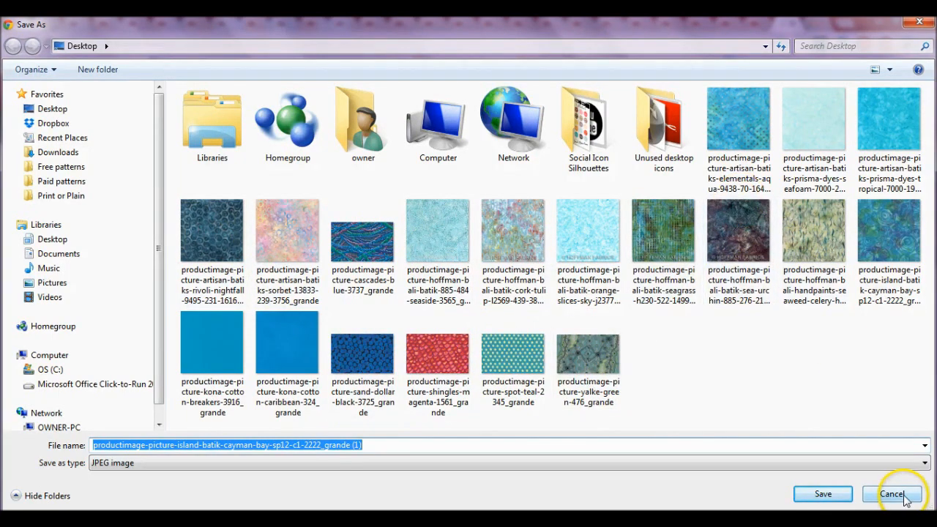
pyautogui.click(891, 493)
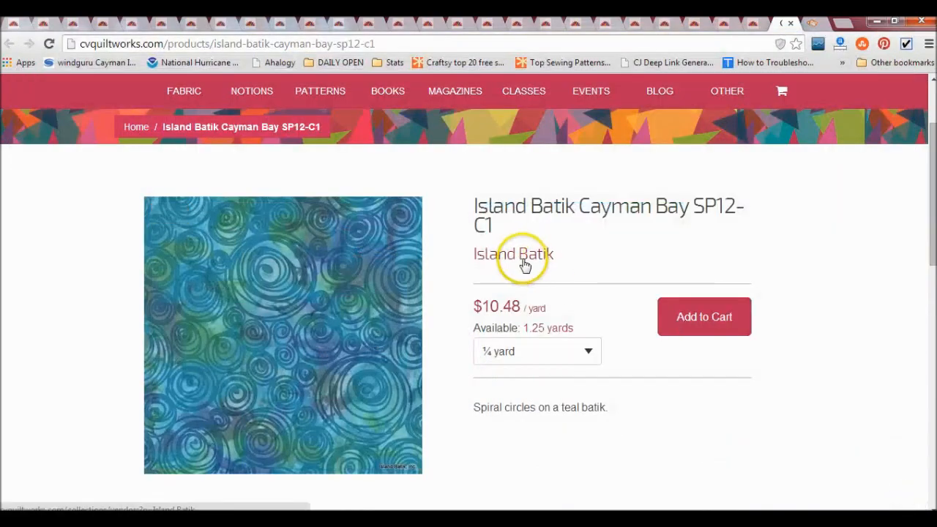
pyautogui.moveTo(356, 279)
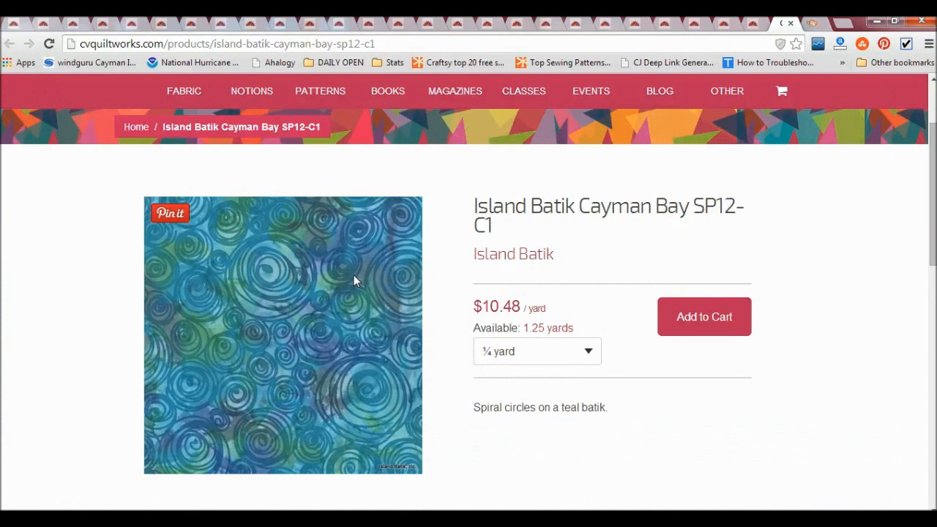
pyautogui.click(349, 277)
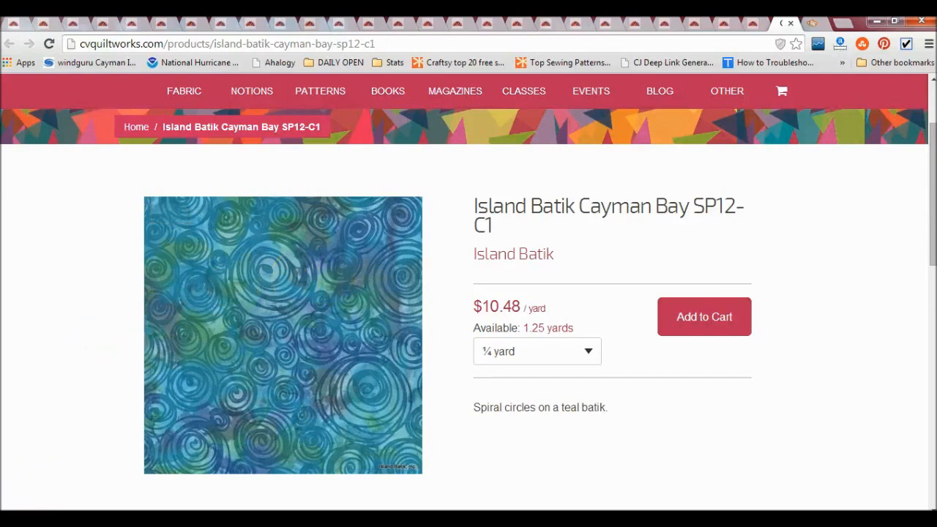
pyautogui.click(183, 90)
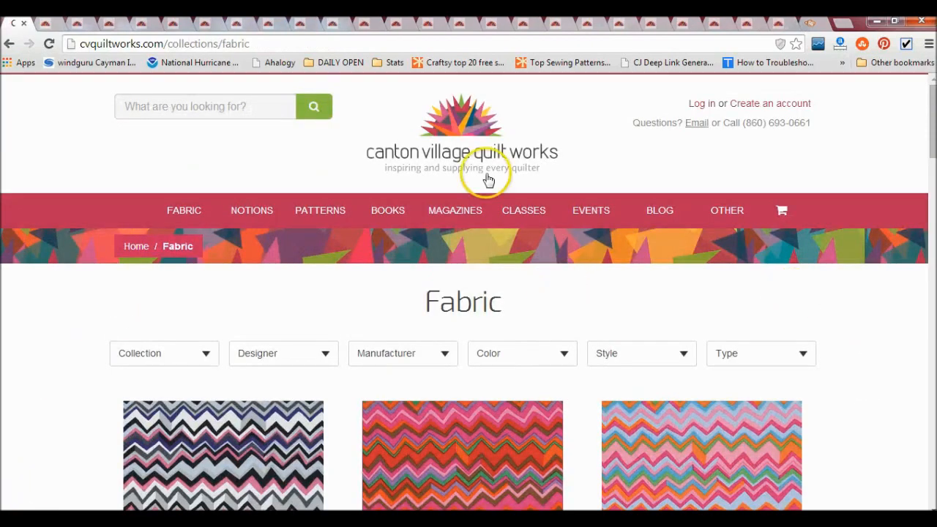
pyautogui.moveTo(811, 28)
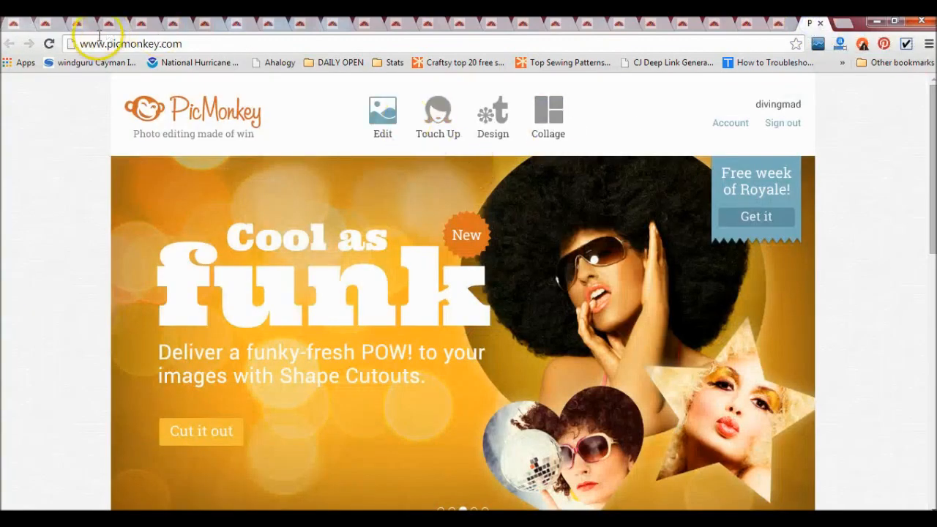
pyautogui.moveTo(458, 42)
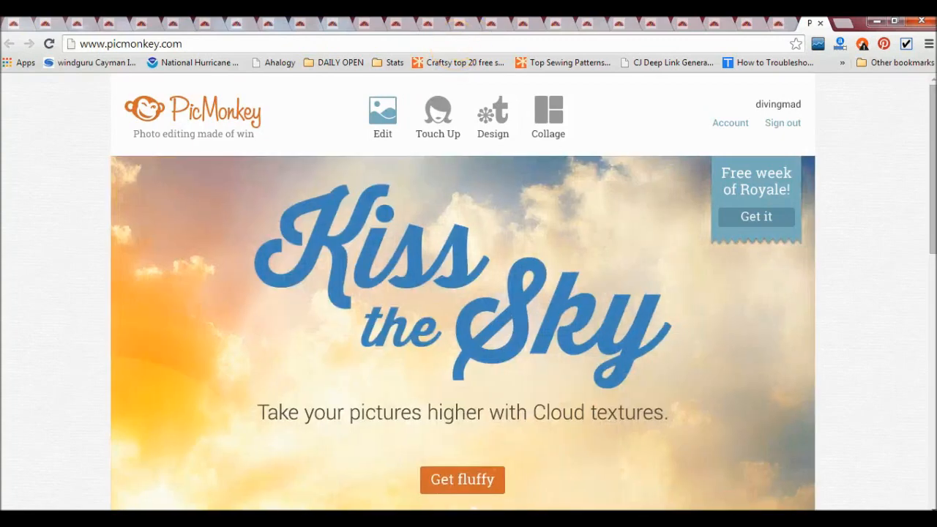
# - Create a new collage and load the batik fabric images from the Desktop
pyautogui.click(547, 110)
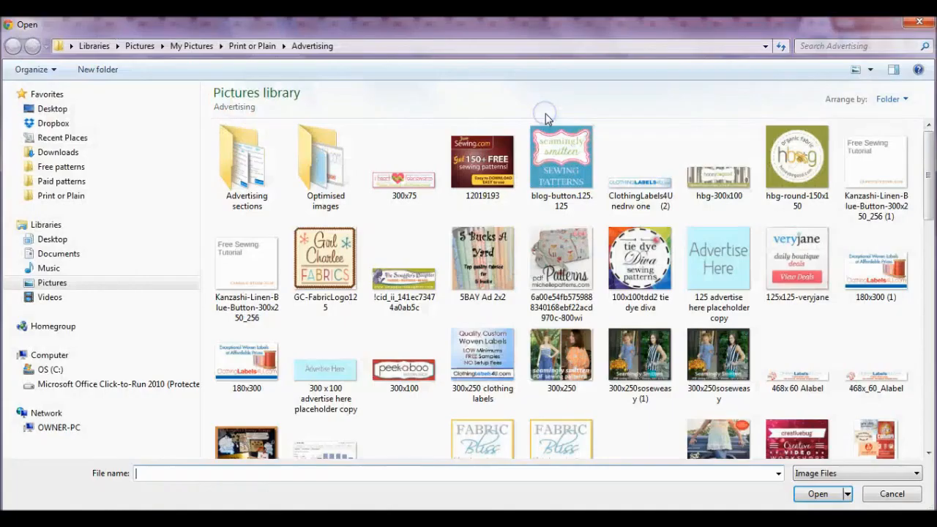
pyautogui.moveTo(165, 207)
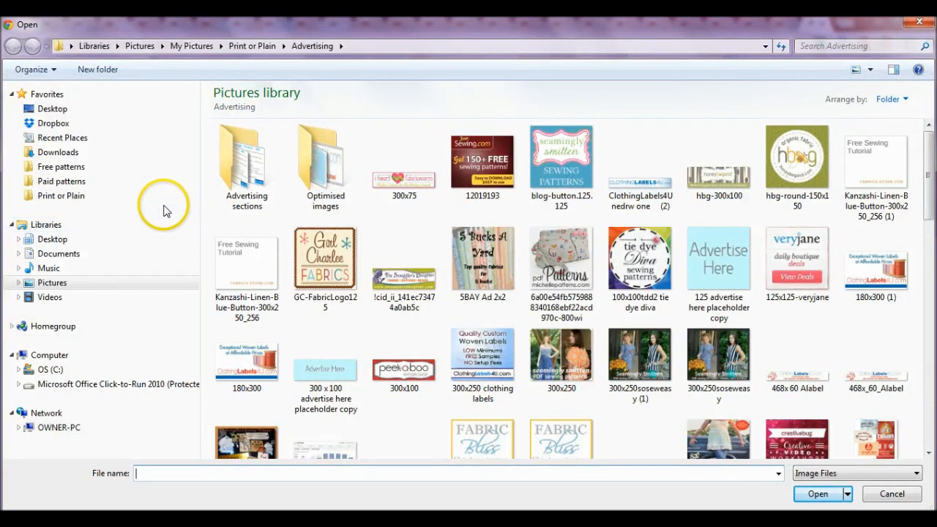
pyautogui.click(51, 108)
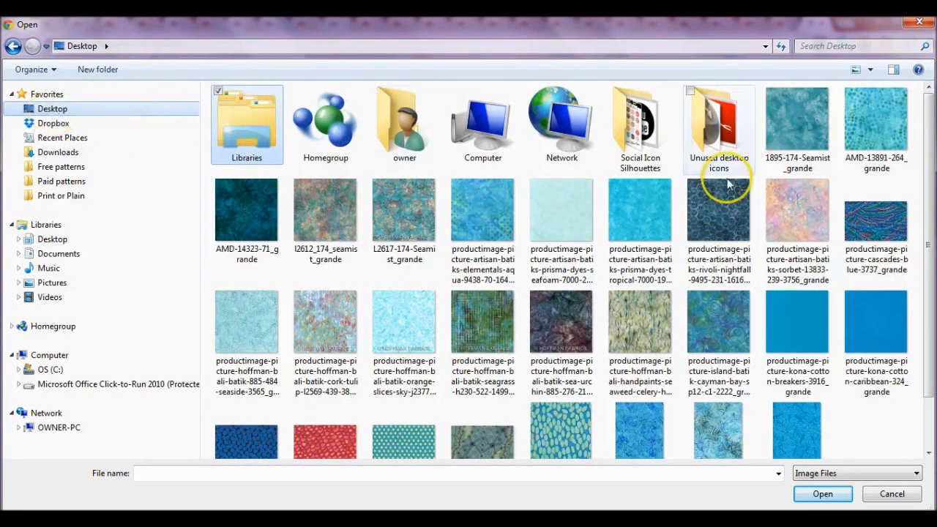
pyautogui.click(797, 125)
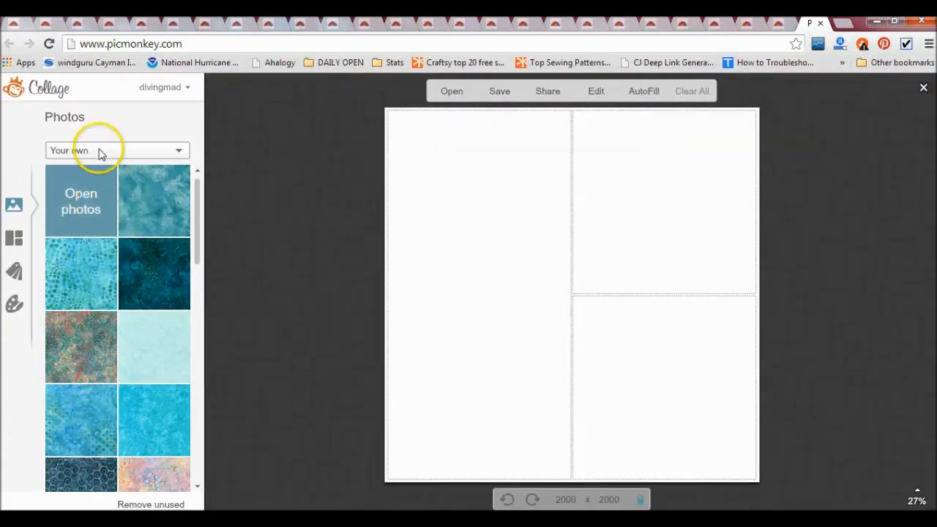
pyautogui.moveTo(639, 192)
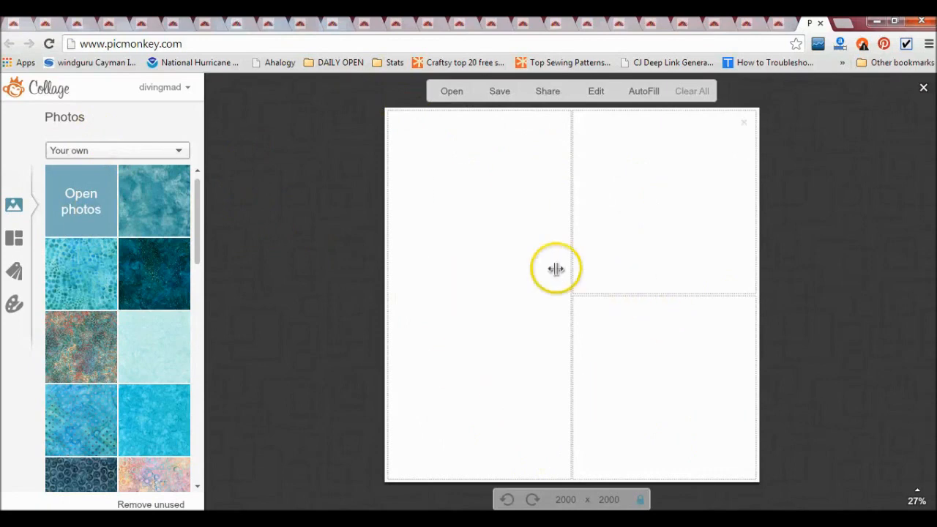
pyautogui.moveTo(99, 215)
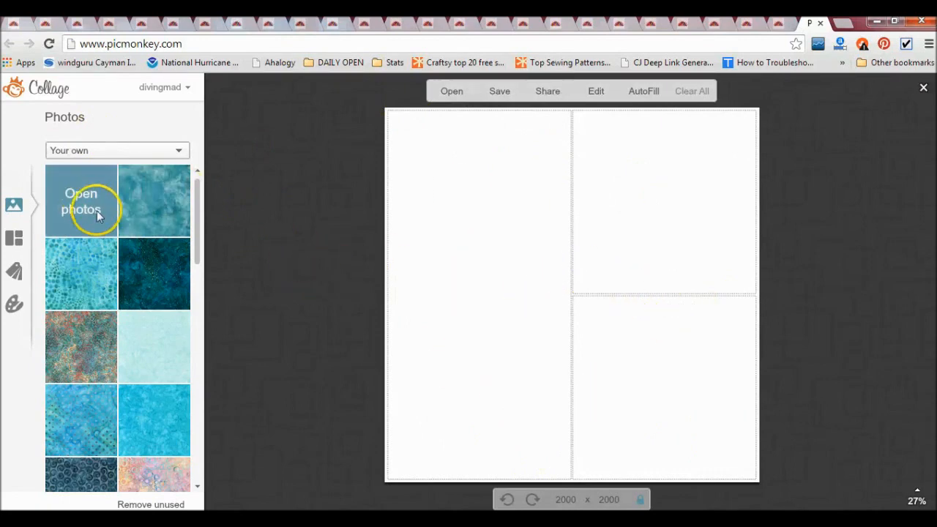
pyautogui.scroll(-3)
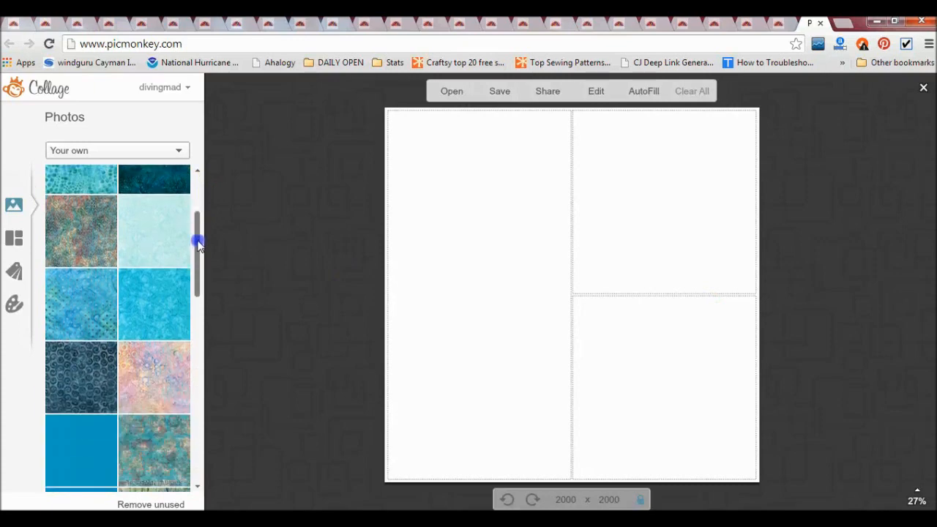
pyautogui.scroll(-3)
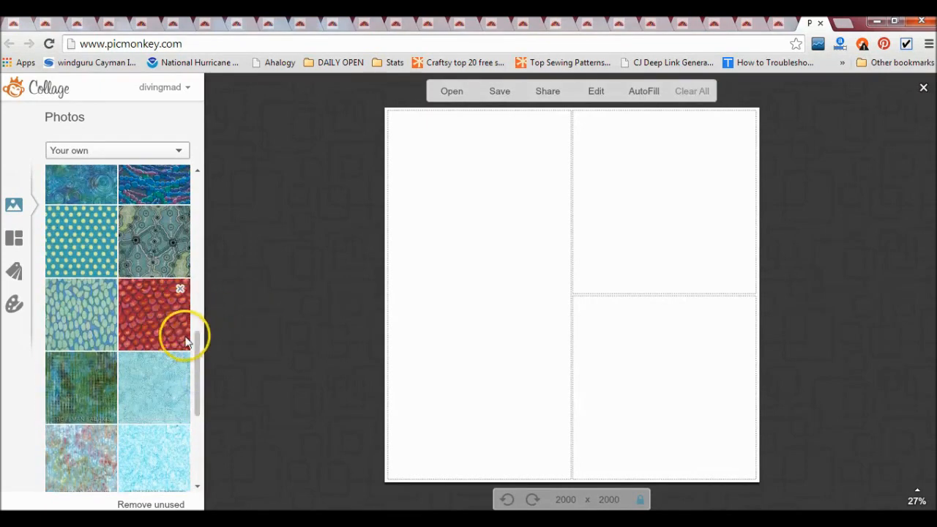
pyautogui.moveTo(160, 304)
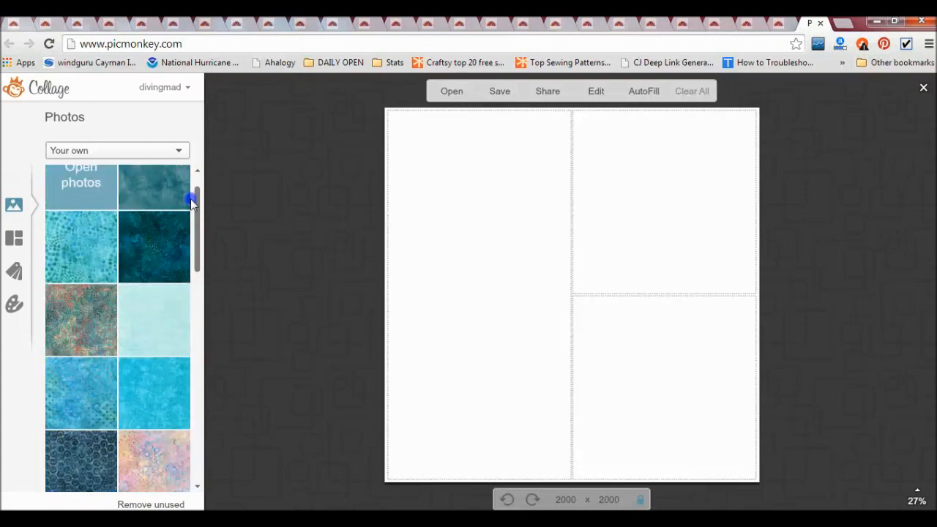
pyautogui.scroll(-3)
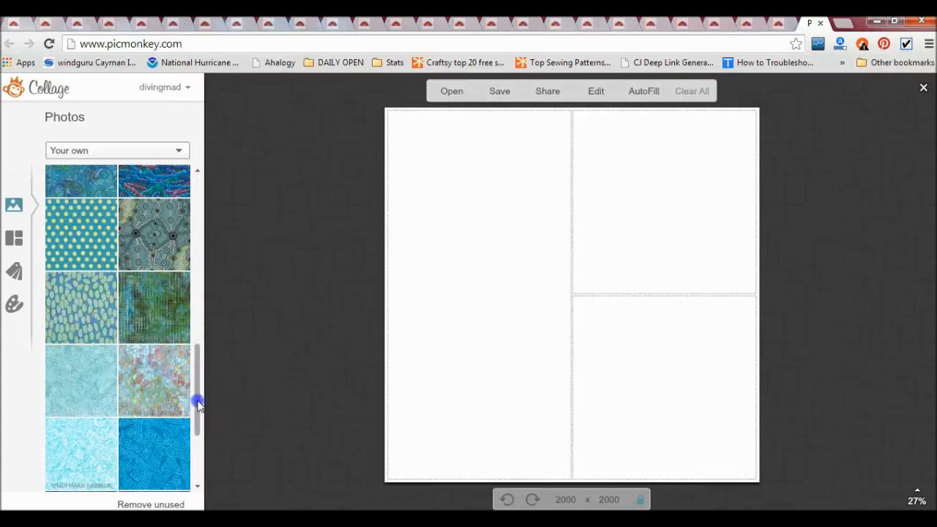
pyautogui.scroll(-3)
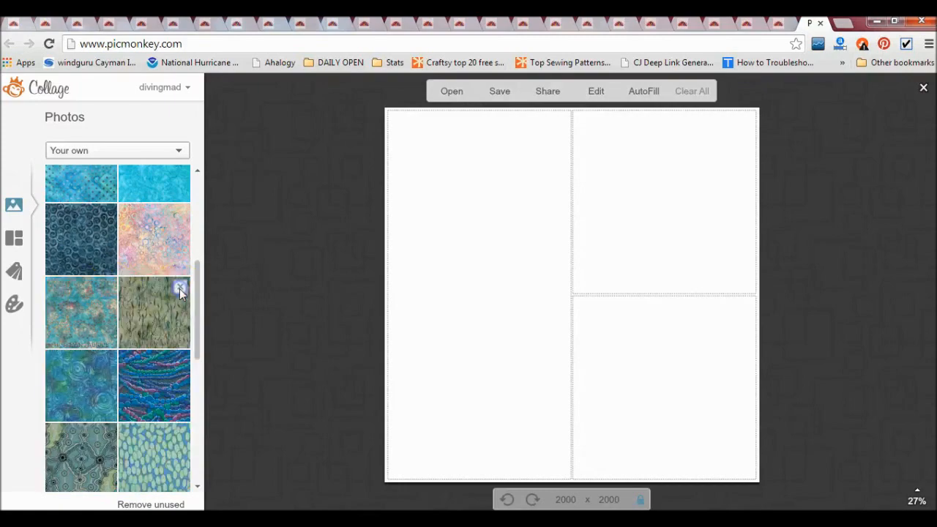
pyautogui.scroll(-3)
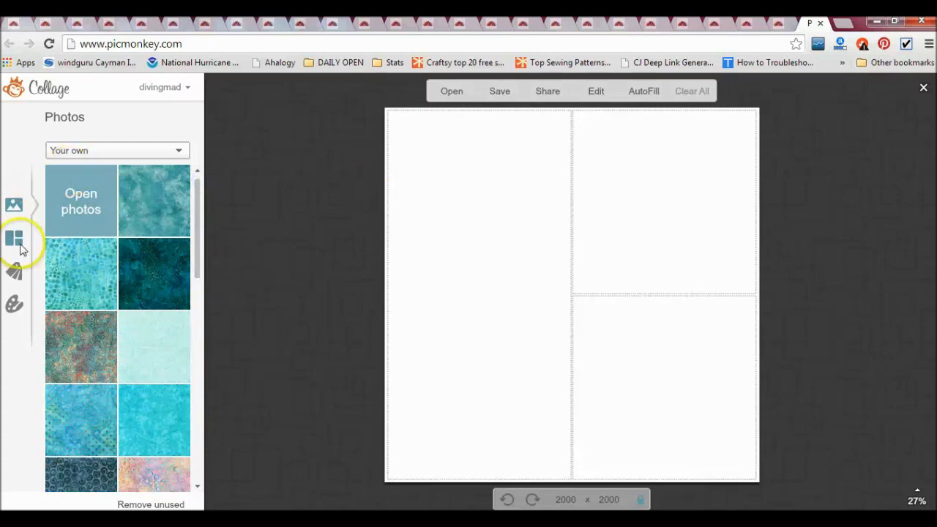
pyautogui.moveTo(16, 236)
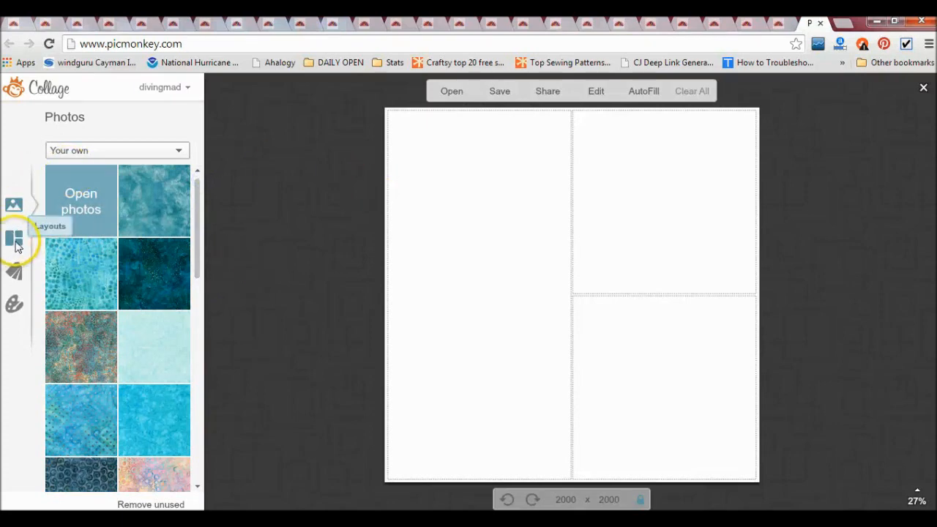
# - Apply the Square Deal 4x4 grid layout to the collage
pyautogui.click(14, 237)
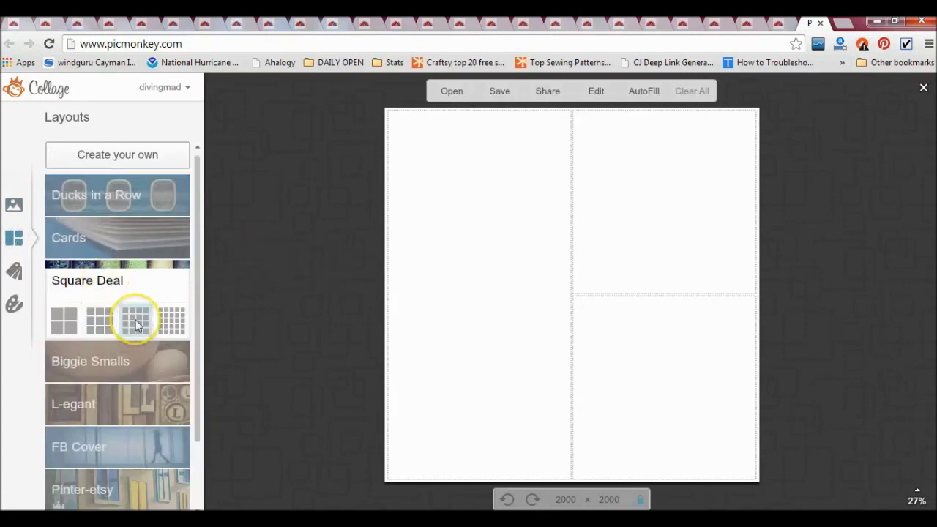
pyautogui.click(136, 323)
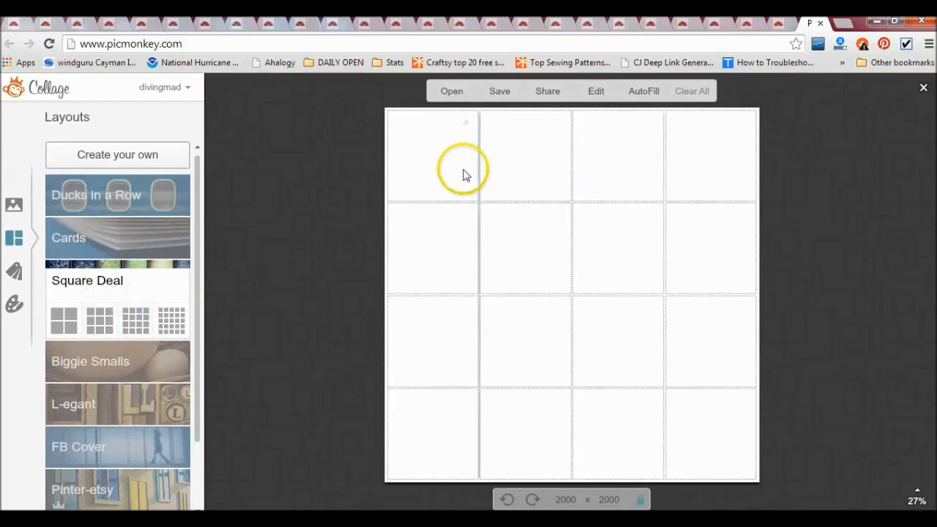
pyautogui.moveTo(453, 249)
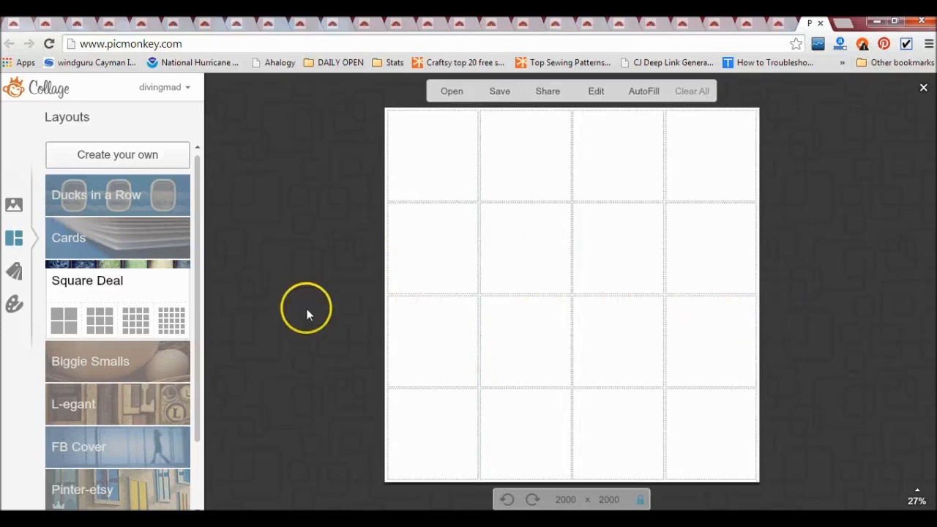
pyautogui.click(13, 204)
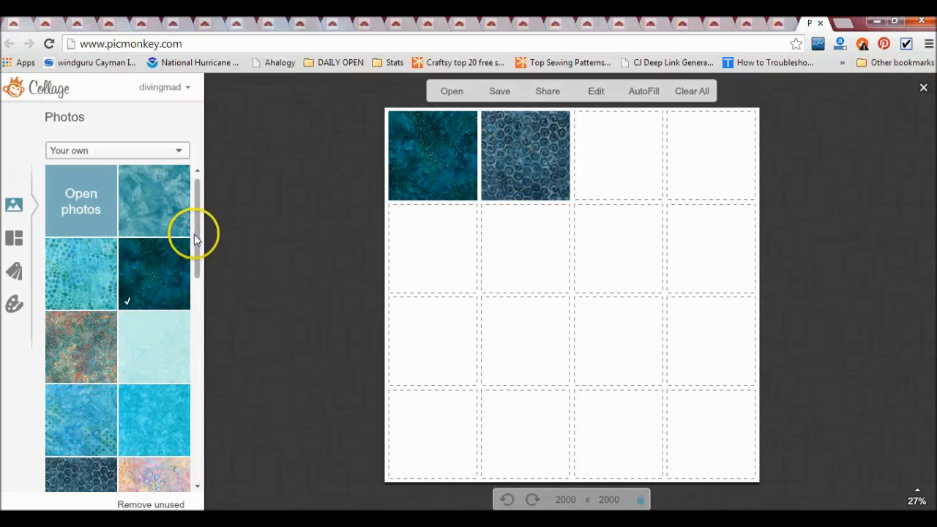
# - Drag the aboriginal-pattern fabric in as a wide top row and widen the canvas
pyautogui.scroll(-3)
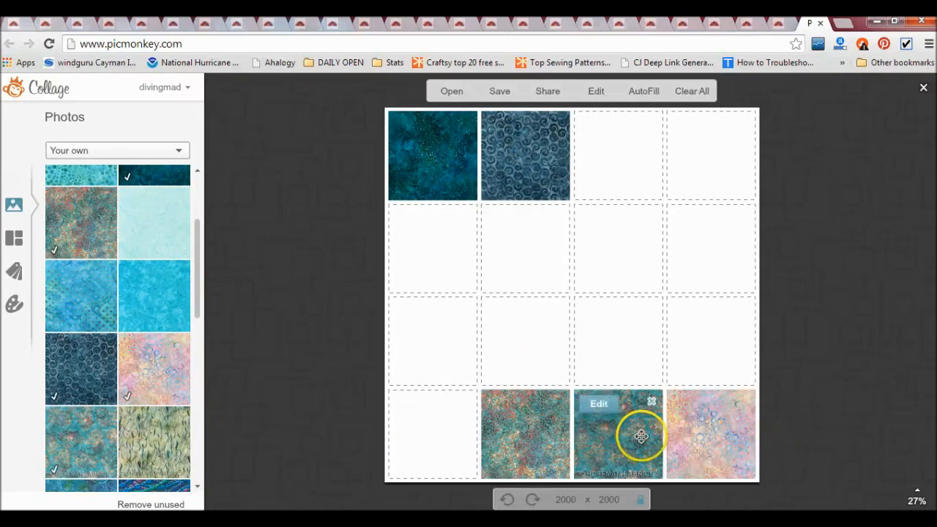
pyautogui.moveTo(222, 361)
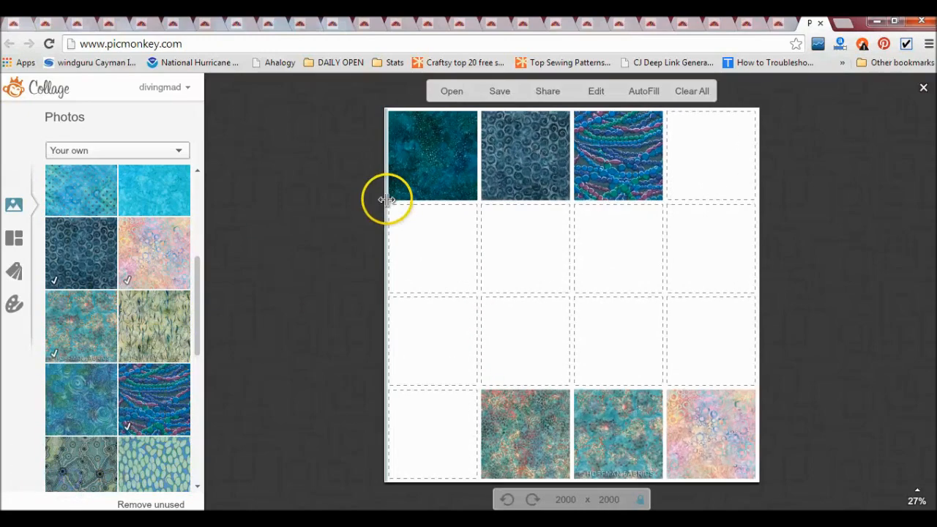
pyautogui.moveTo(366, 236)
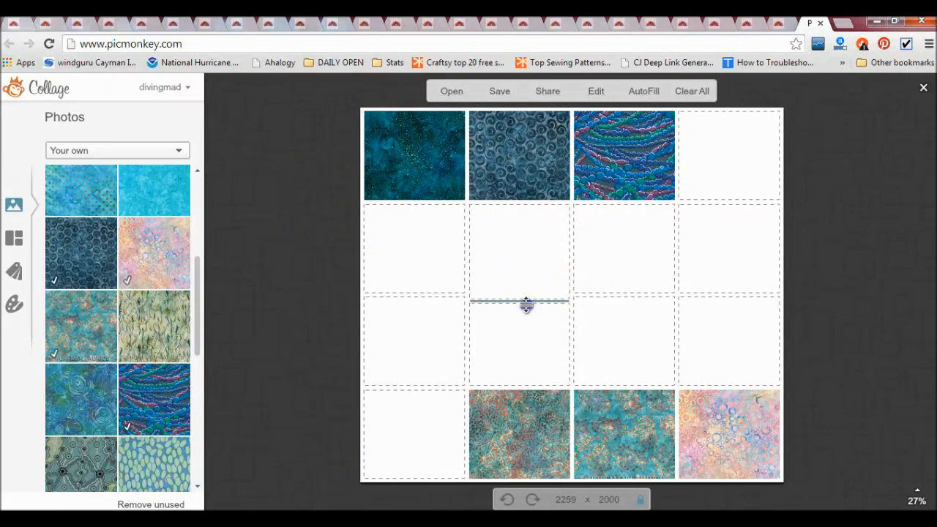
pyautogui.moveTo(525, 303); pyautogui.dragTo(527, 275)
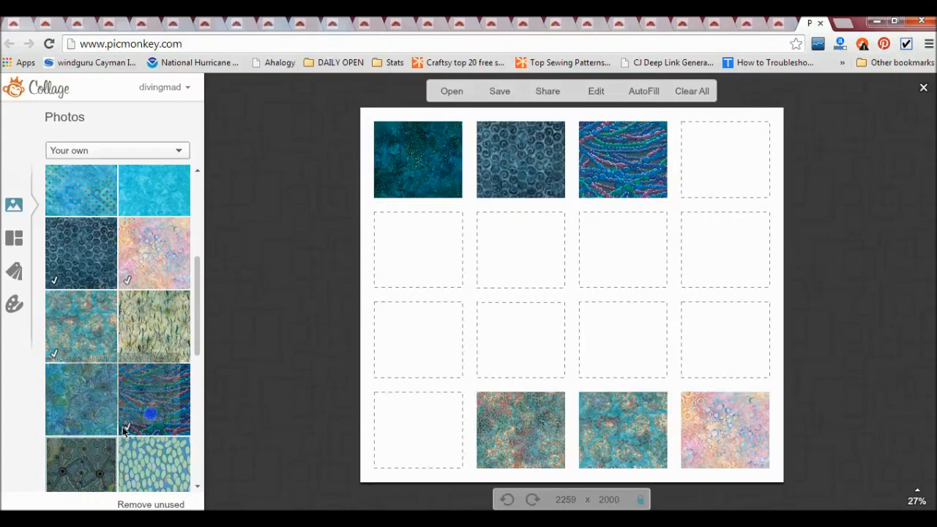
pyautogui.moveTo(154, 399); pyautogui.dragTo(406, 165)
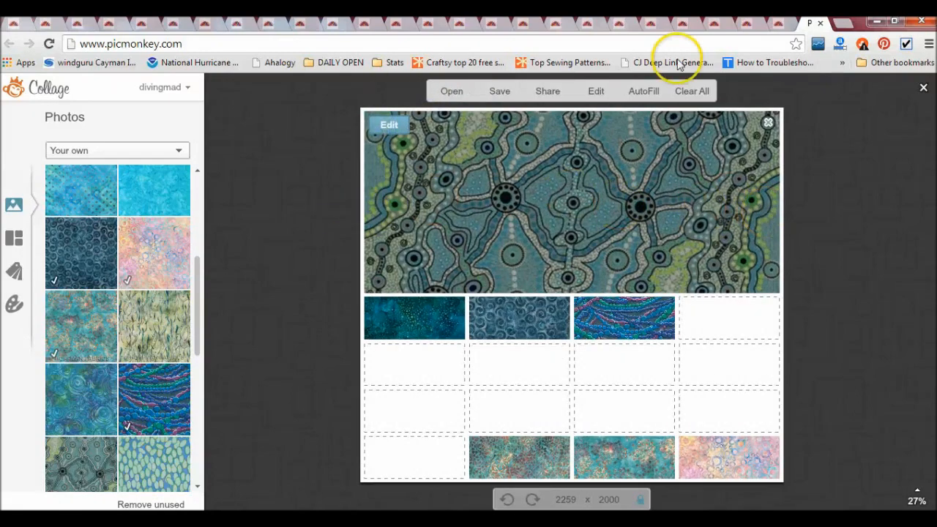
pyautogui.moveTo(79, 403)
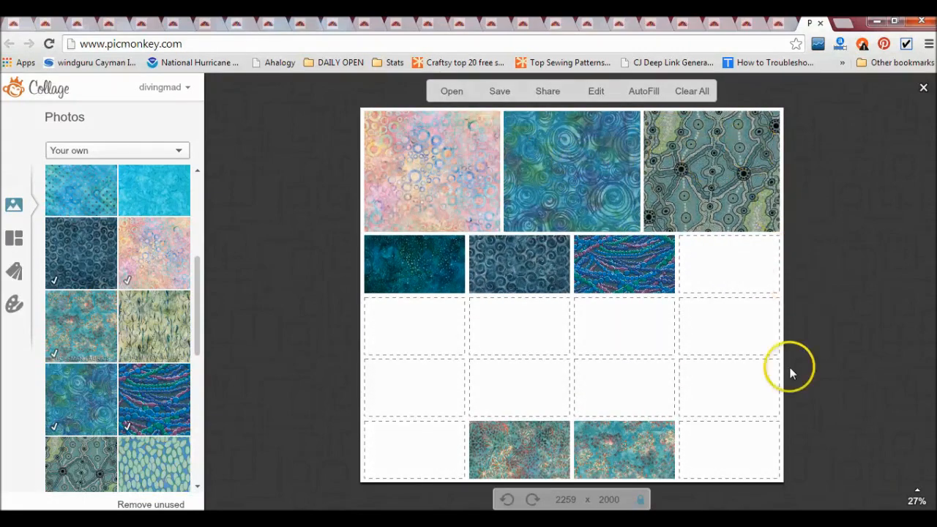
pyautogui.moveTo(801, 364)
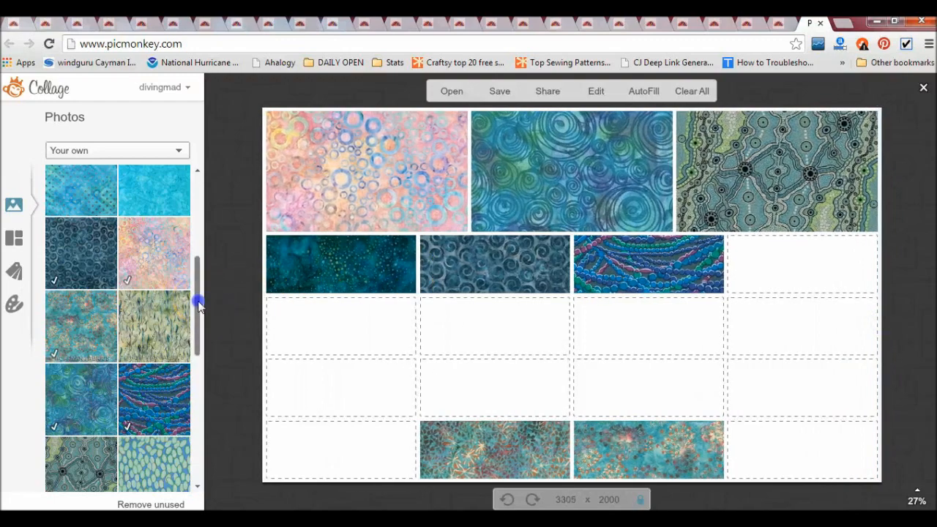
# - Drag another batik thumbnail into an empty cell below the top row
pyautogui.moveTo(197, 302); pyautogui.dragTo(208, 450)
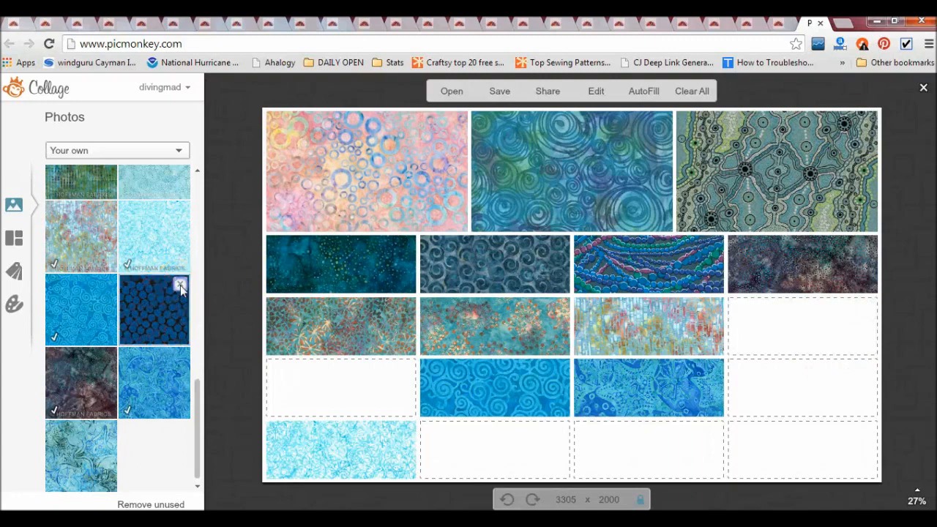
pyautogui.scroll(-3)
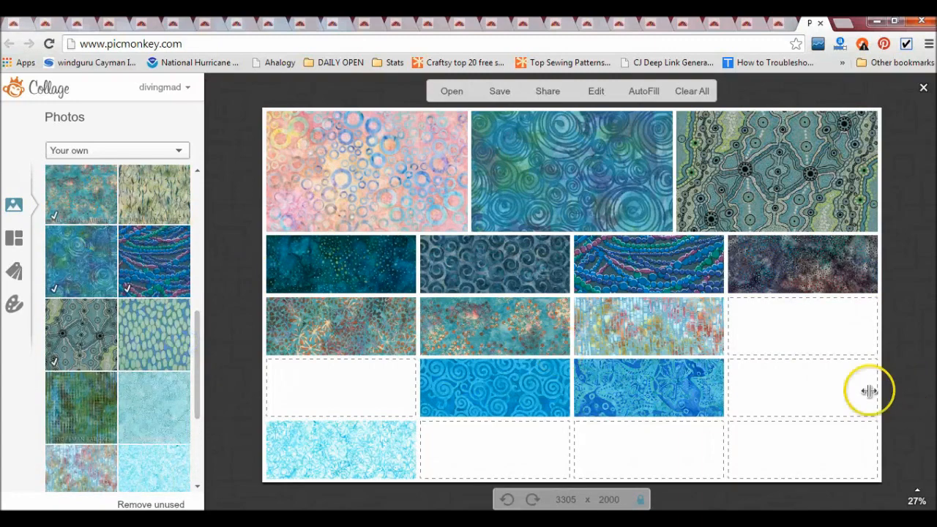
pyautogui.moveTo(90, 472)
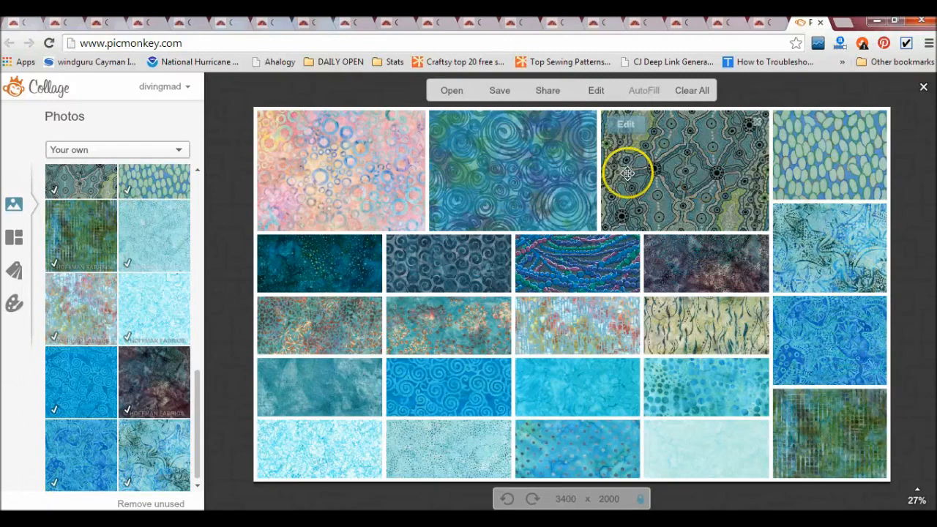
pyautogui.moveTo(913, 281)
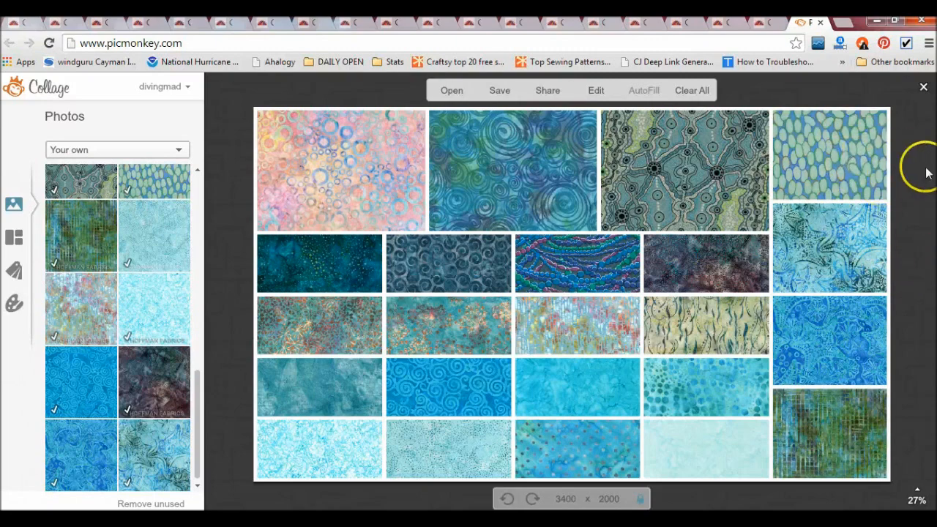
pyautogui.moveTo(906, 170)
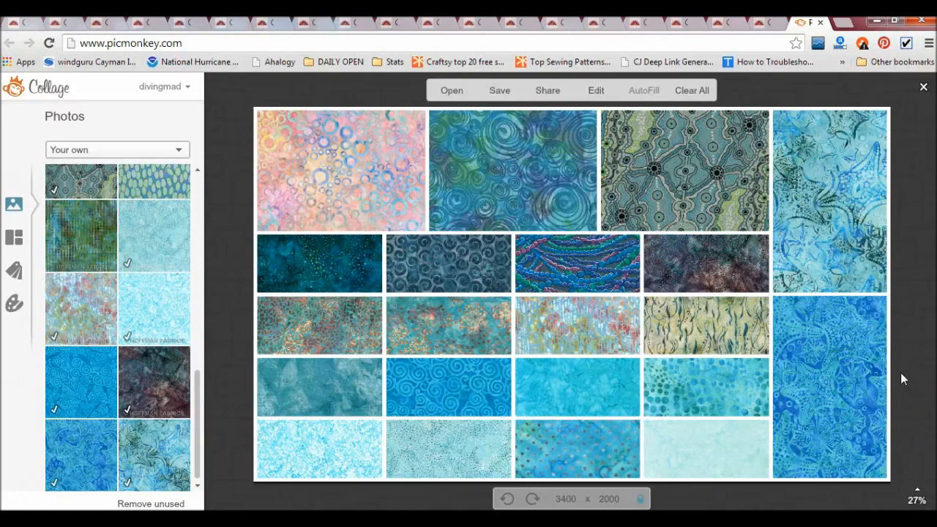
pyautogui.moveTo(357, 440)
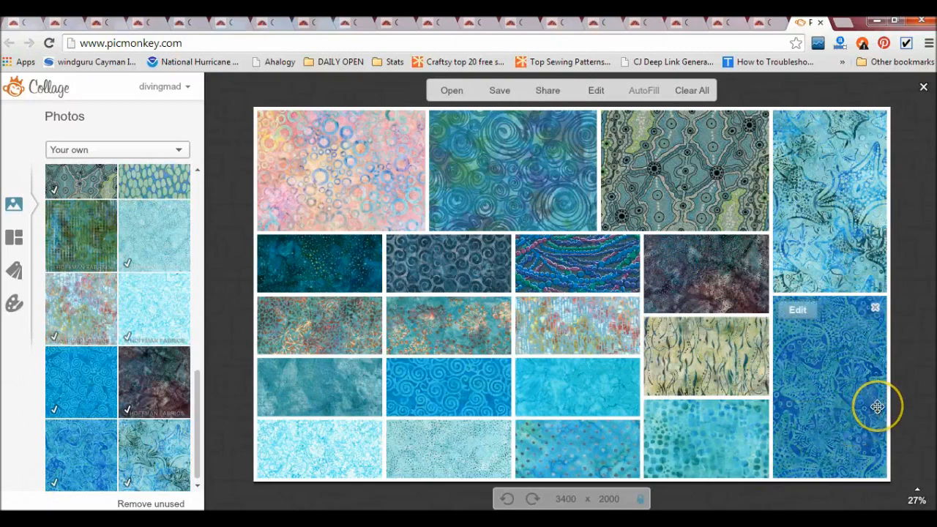
pyautogui.moveTo(931, 318)
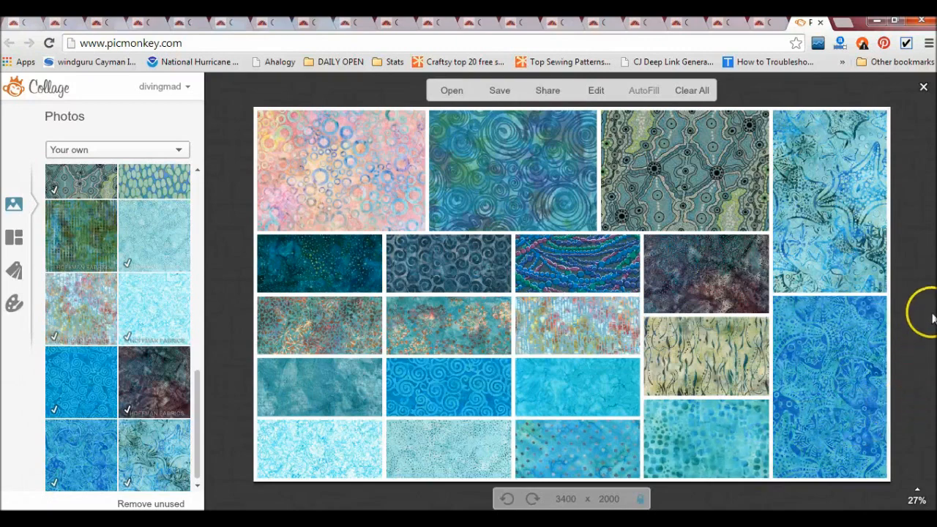
pyautogui.moveTo(605, 271)
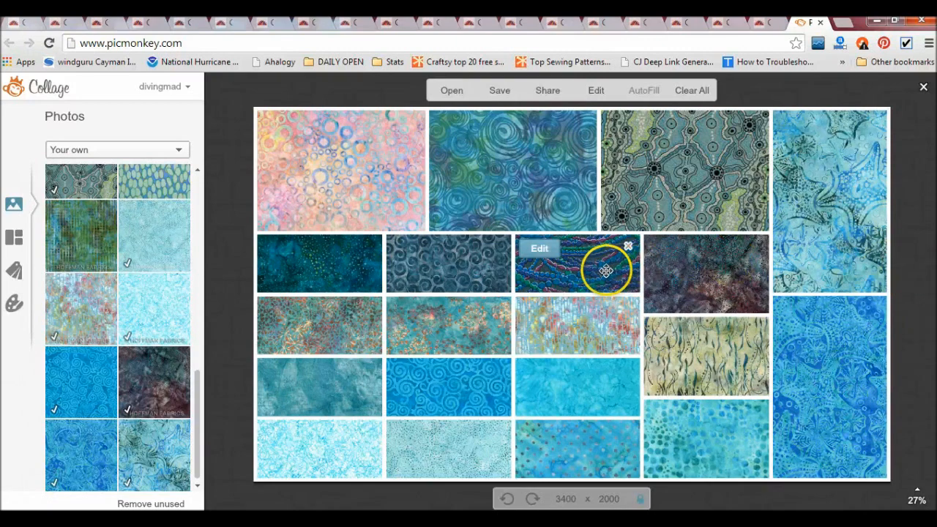
# - Remove the beaded wave fabric and delete the leftover empty cell
pyautogui.click(626, 247)
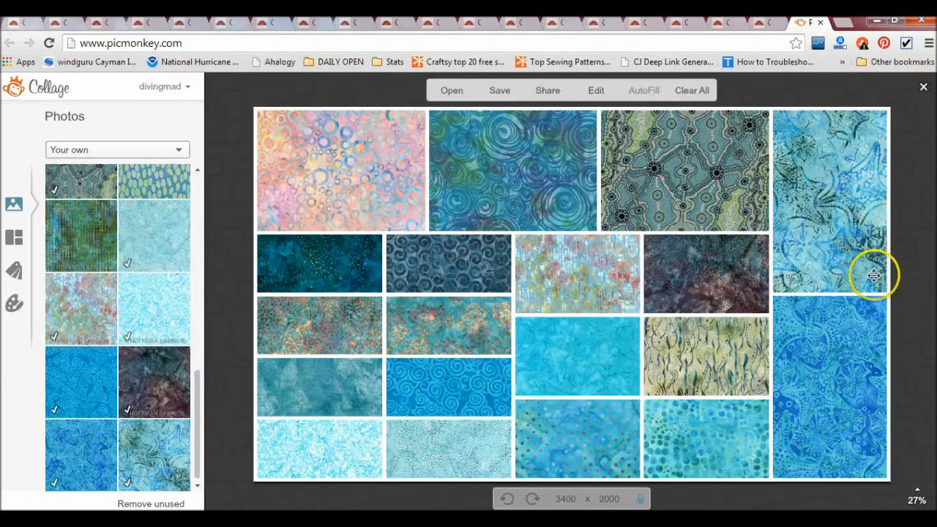
pyautogui.moveTo(360, 451)
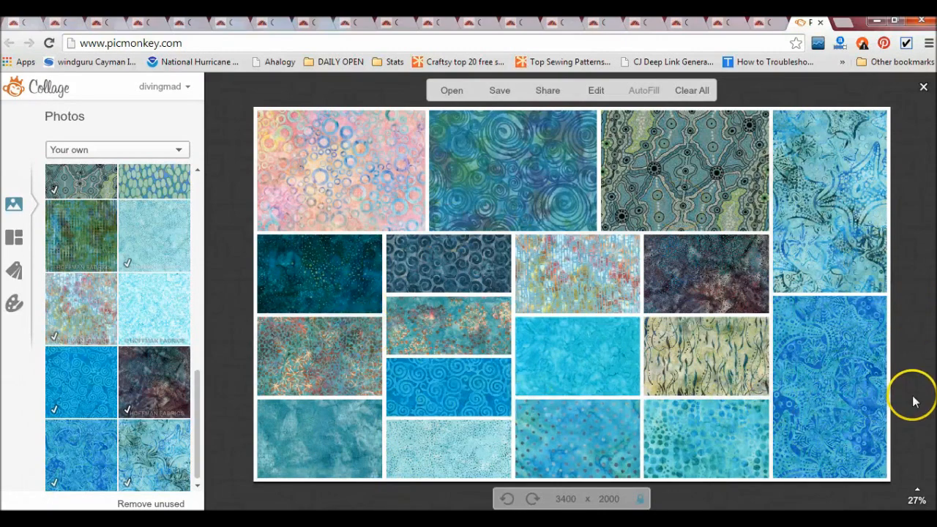
pyautogui.moveTo(857, 387)
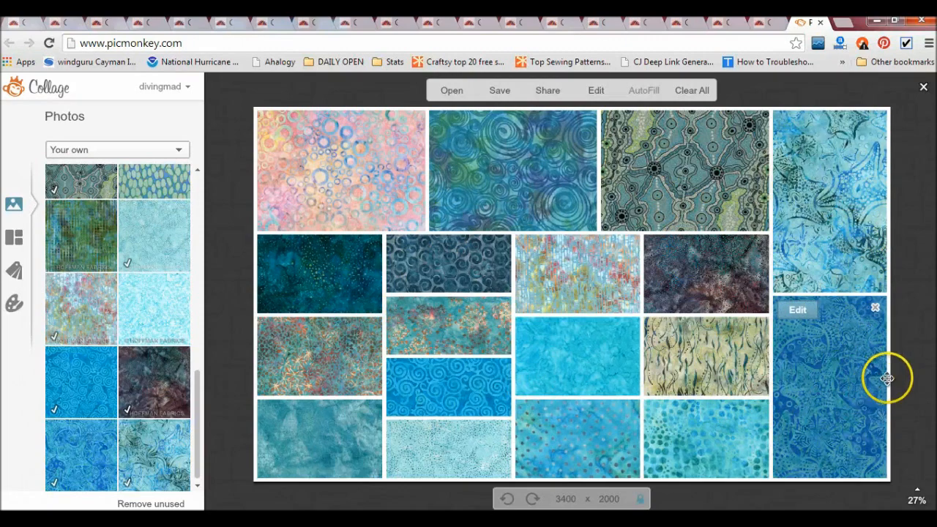
pyautogui.moveTo(927, 382)
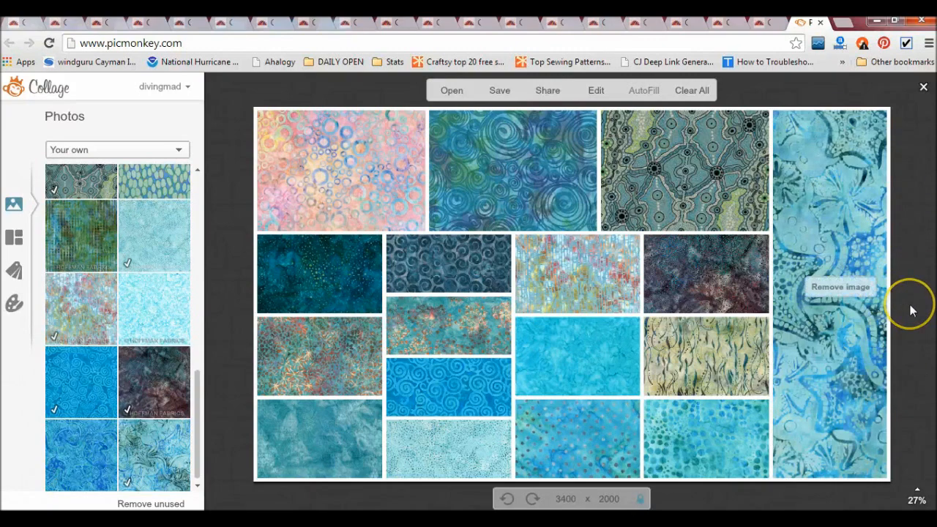
pyautogui.moveTo(730, 375)
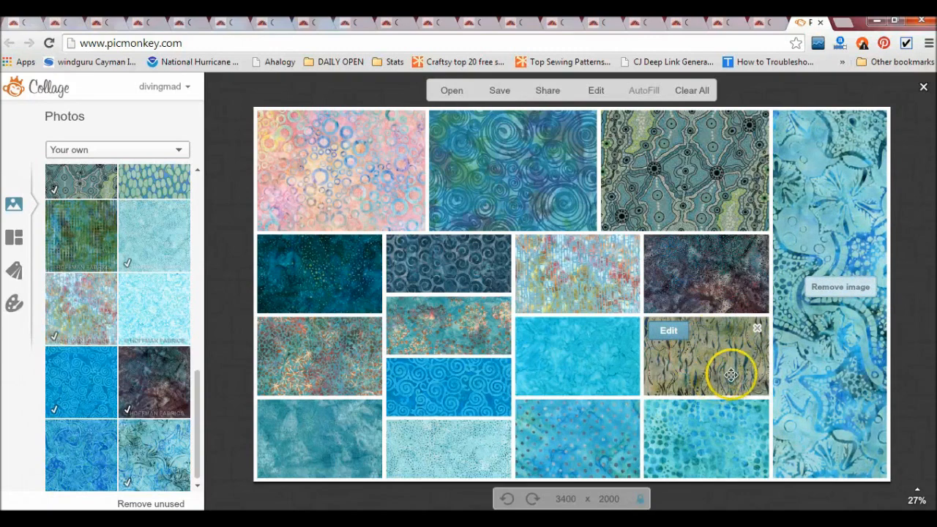
pyautogui.moveTo(701, 354)
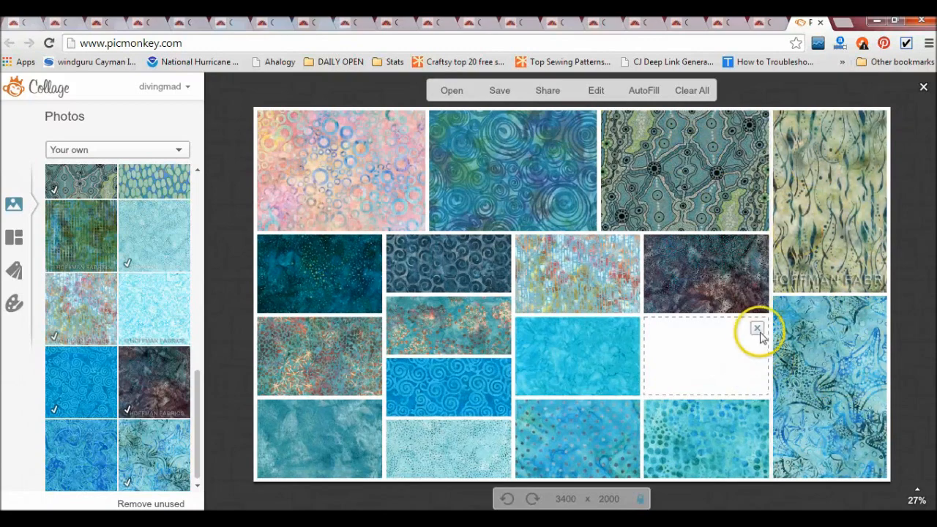
pyautogui.click(754, 328)
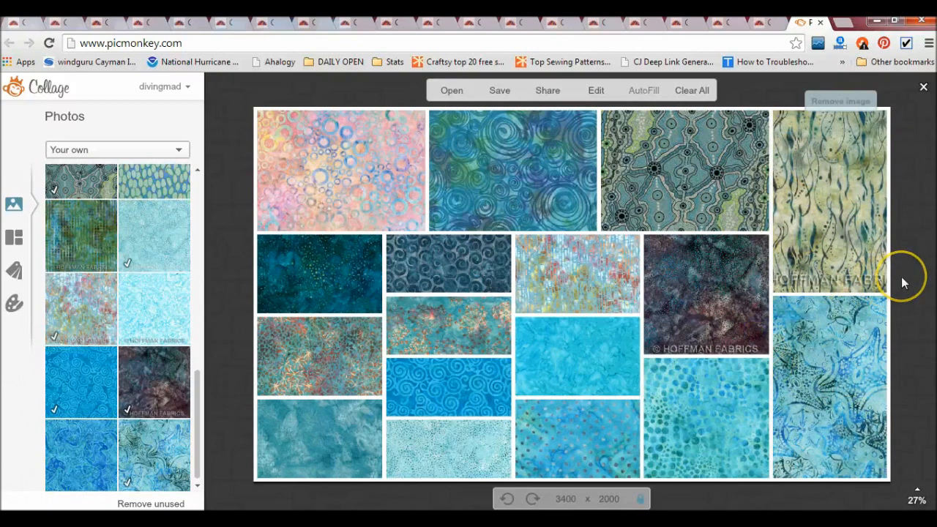
pyautogui.moveTo(350, 270)
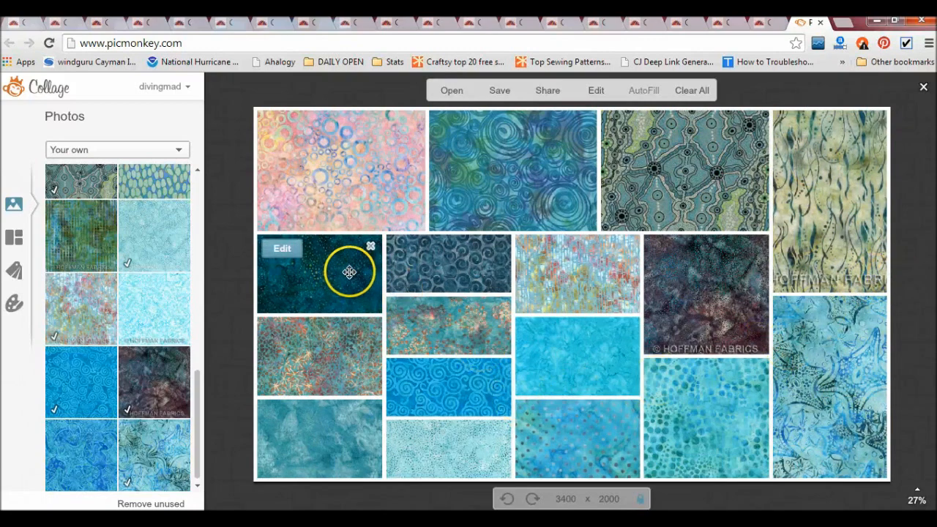
pyautogui.moveTo(547, 273)
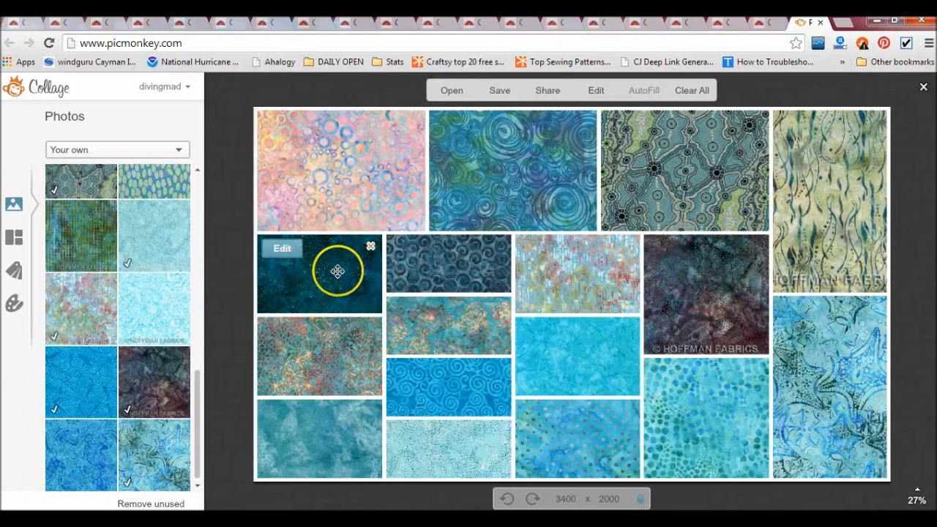
pyautogui.moveTo(756, 247)
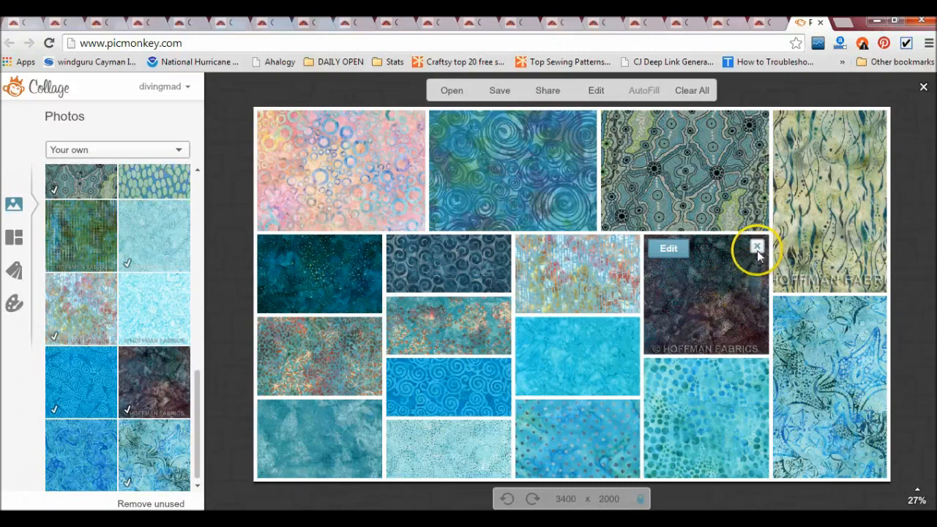
# - Remove the dark mottled fabric cell from the collage
pyautogui.click(756, 247)
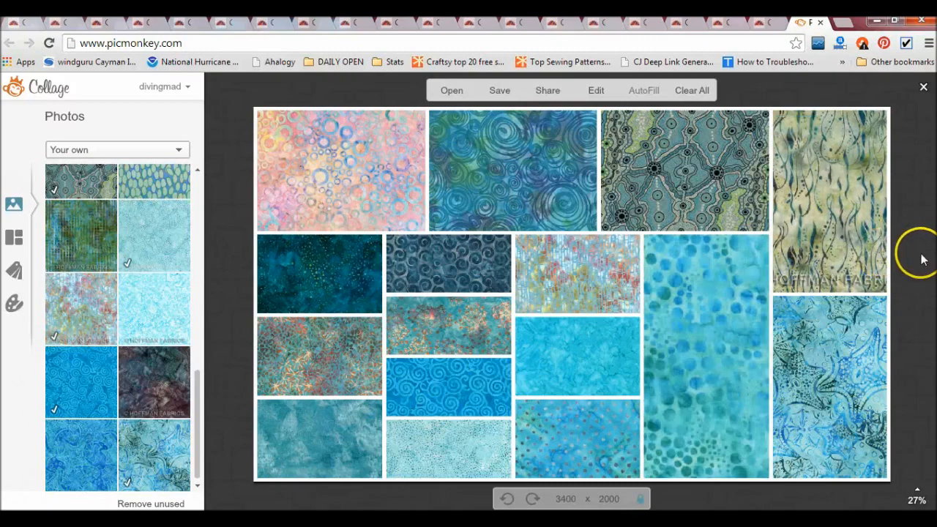
pyautogui.moveTo(920, 255)
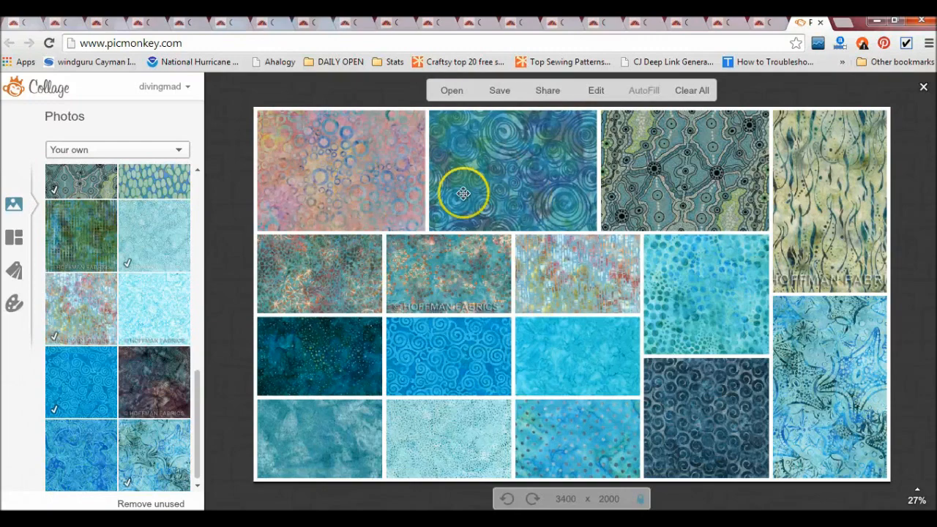
pyautogui.moveTo(381, 221)
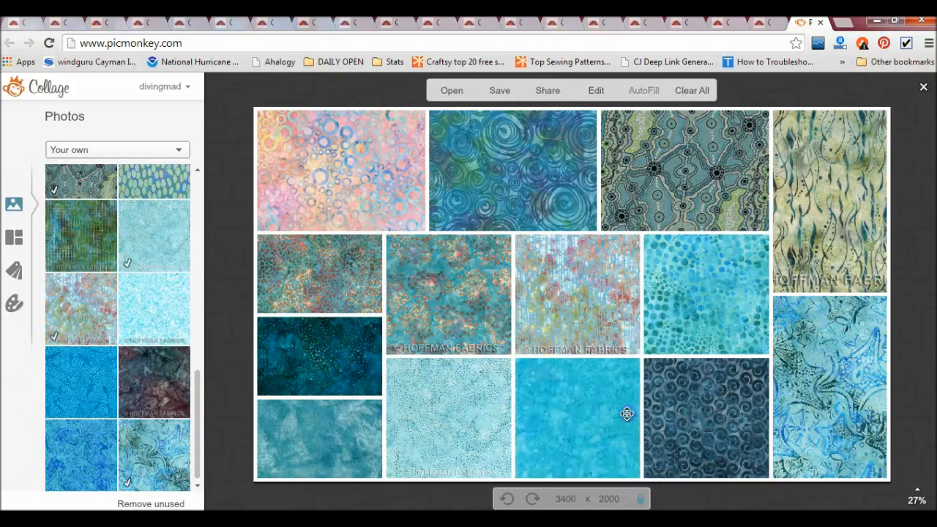
pyautogui.moveTo(698, 292)
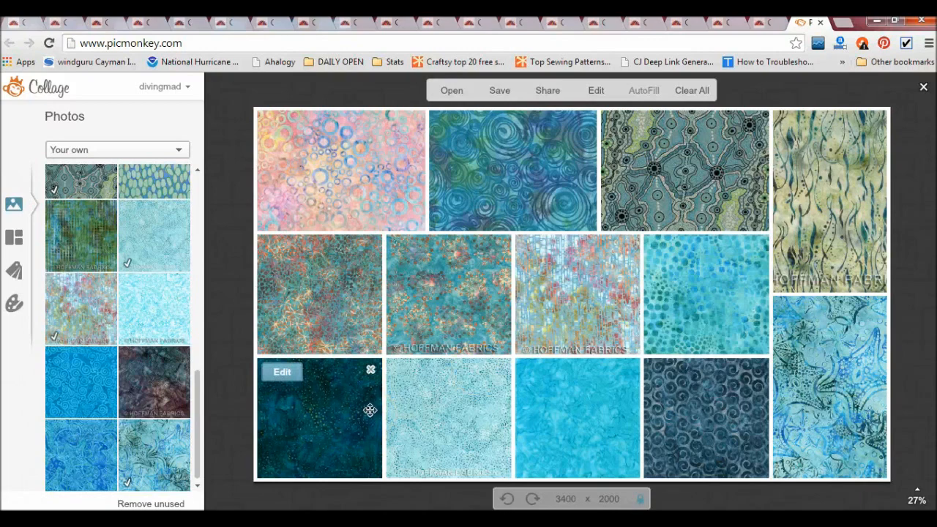
pyautogui.moveTo(814, 166)
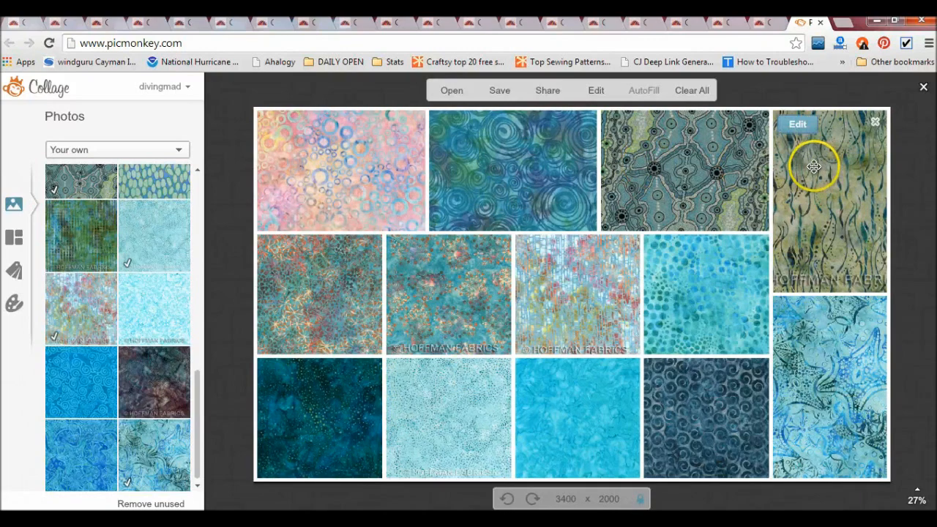
pyautogui.moveTo(454, 295)
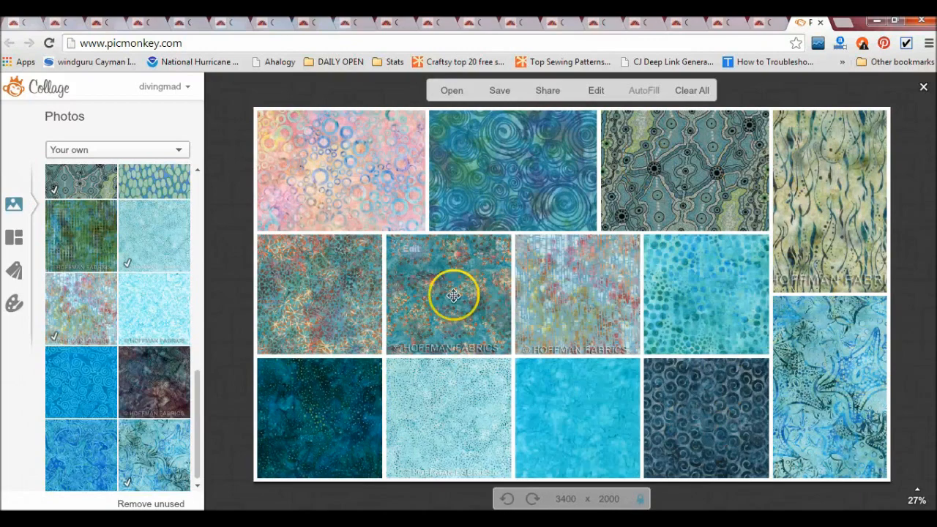
pyautogui.moveTo(819, 436)
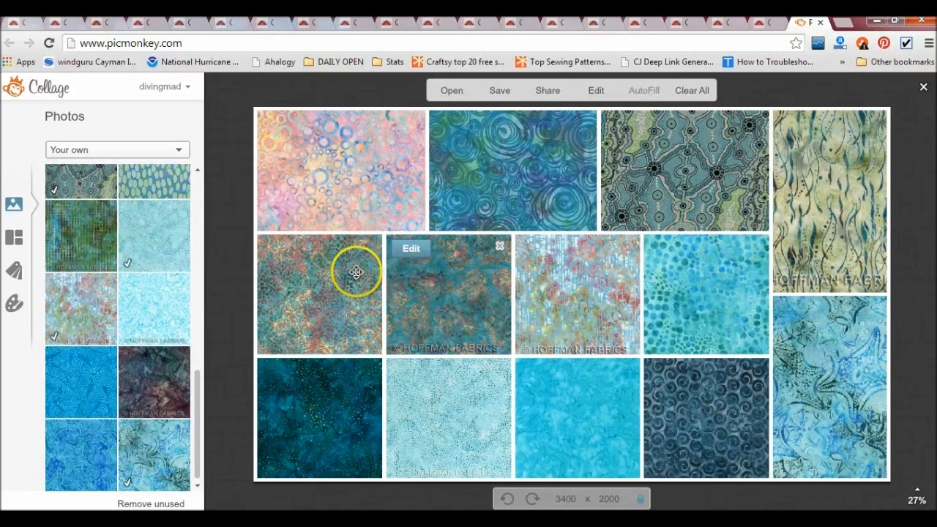
pyautogui.moveTo(433, 283)
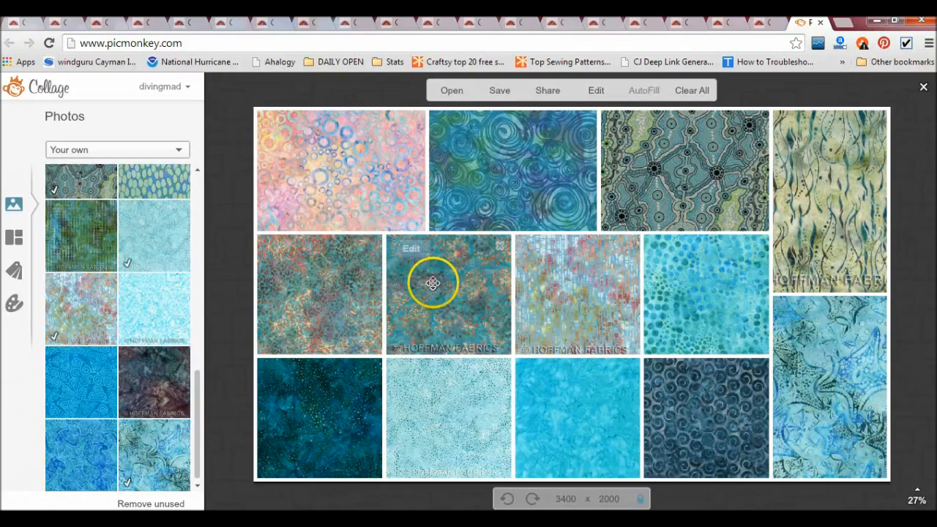
pyautogui.moveTo(577, 286)
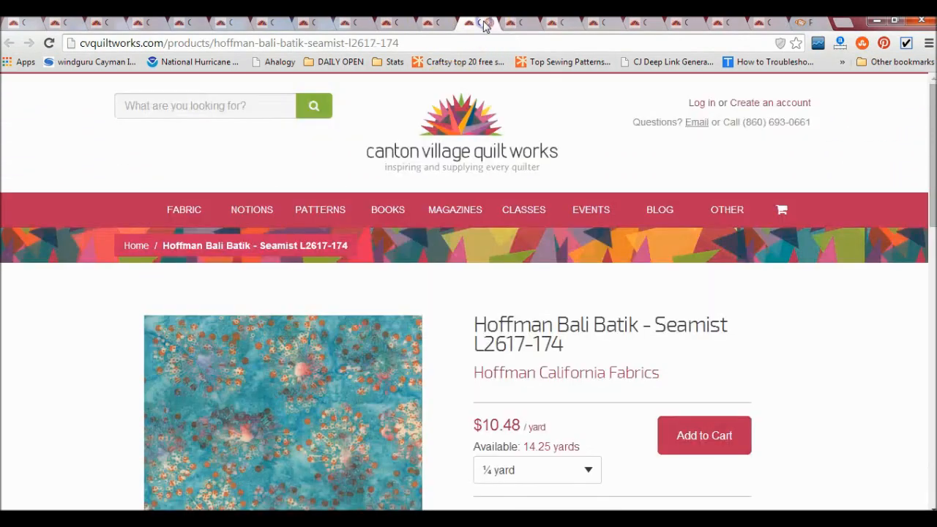
# - Compare the Seamist L2612-174 and L2617-174 tabs, ending on L2617-174
pyautogui.scroll(-3)
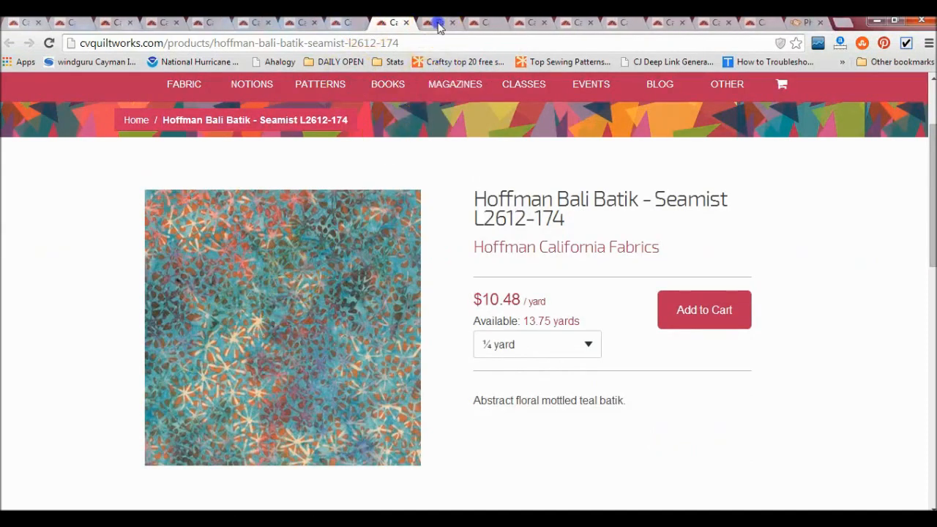
pyautogui.click(436, 22)
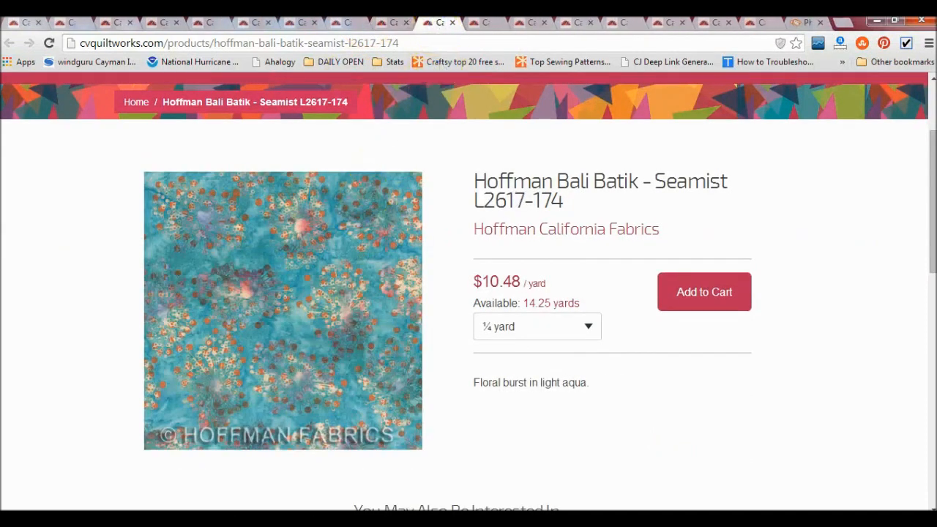
pyautogui.moveTo(302, 265)
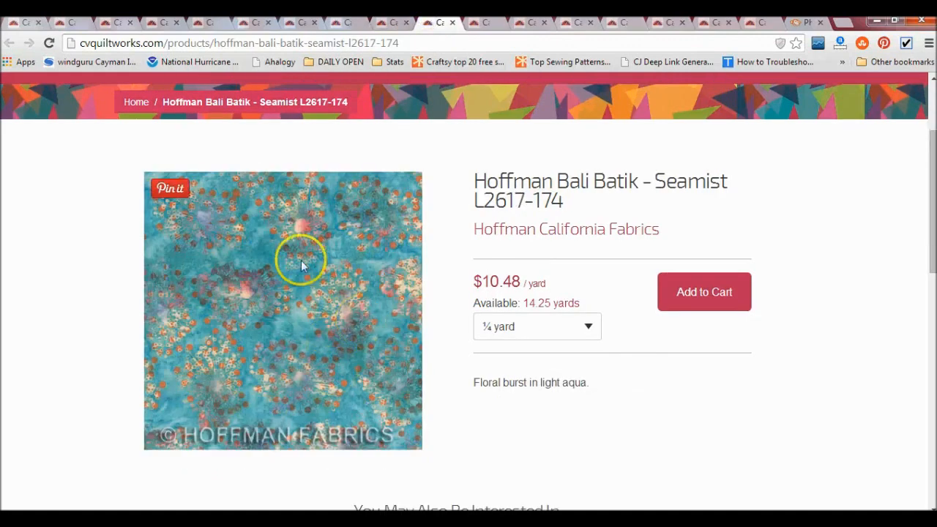
pyautogui.click(809, 19)
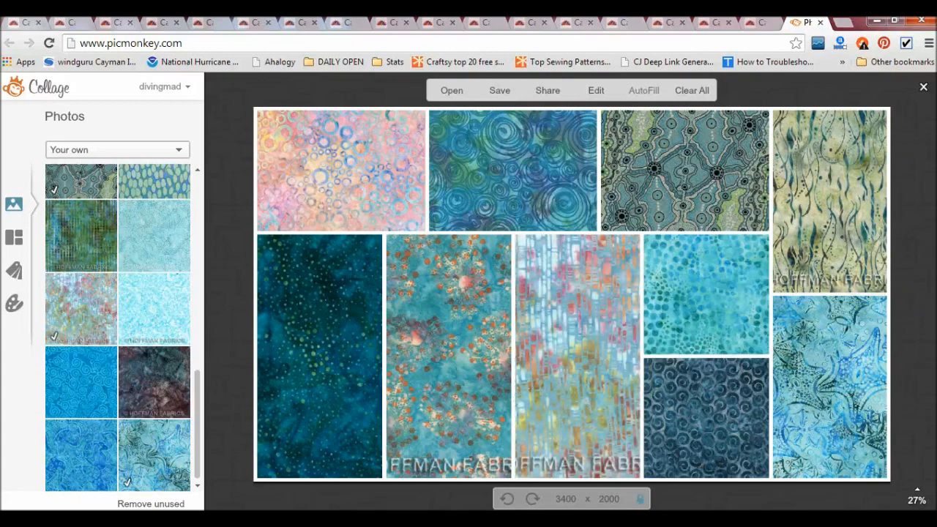
pyautogui.moveTo(815, 168)
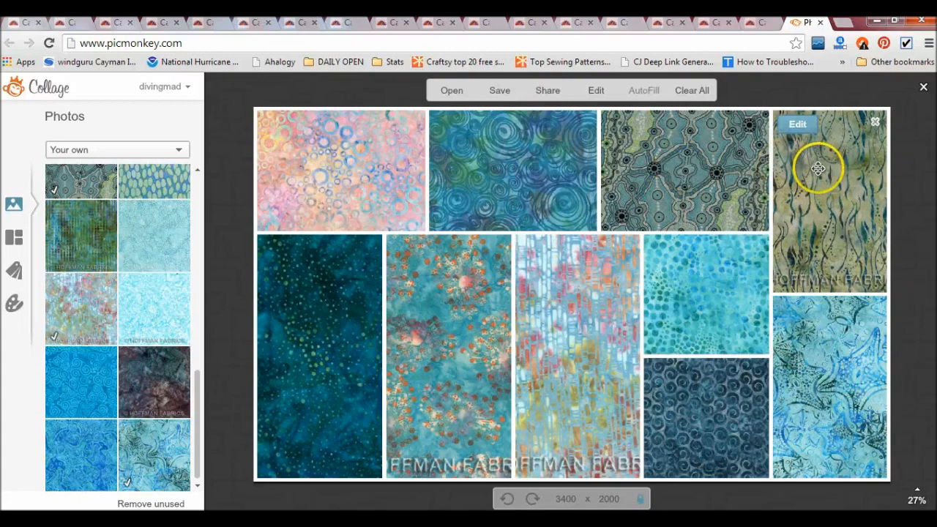
pyautogui.moveTo(329, 324)
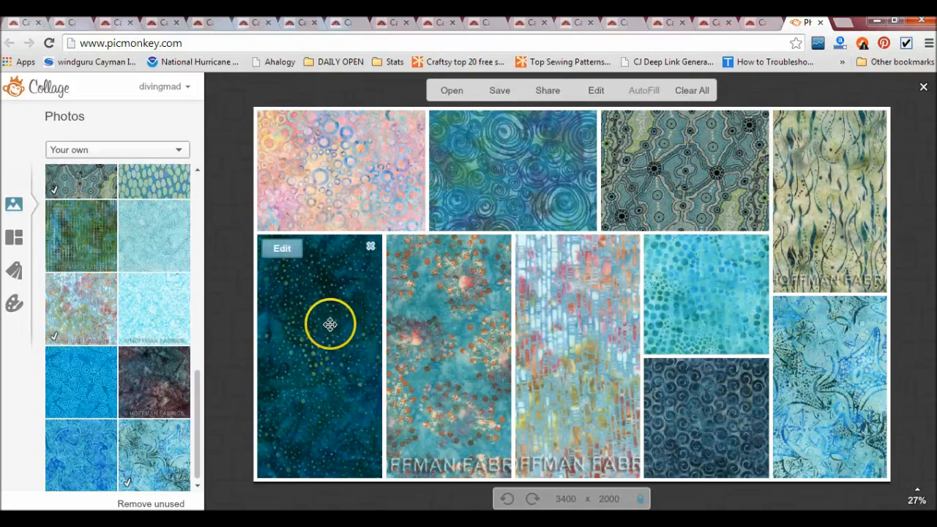
pyautogui.moveTo(554, 167)
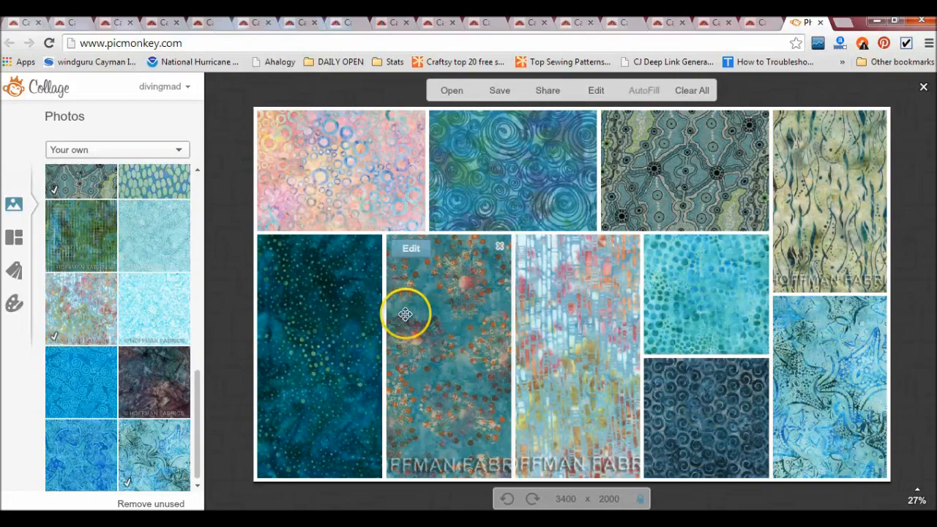
pyautogui.moveTo(922, 263)
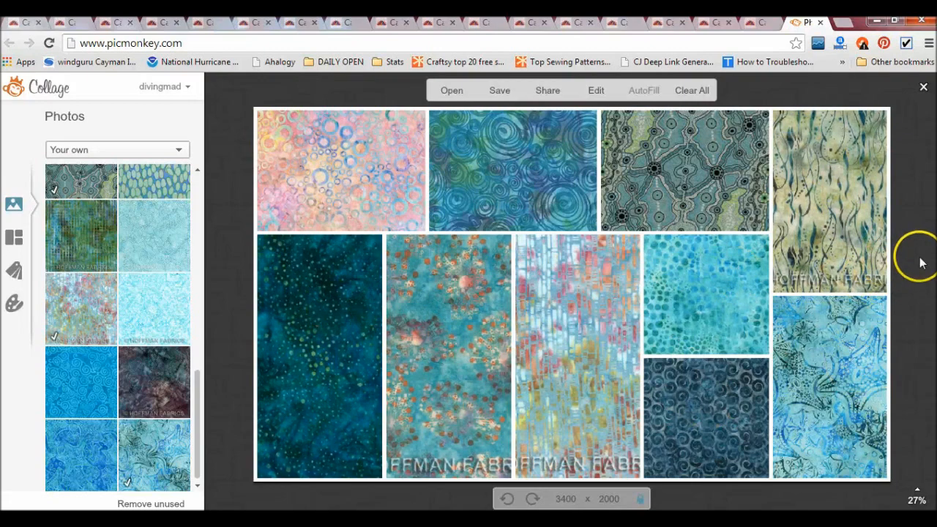
pyautogui.moveTo(921, 264)
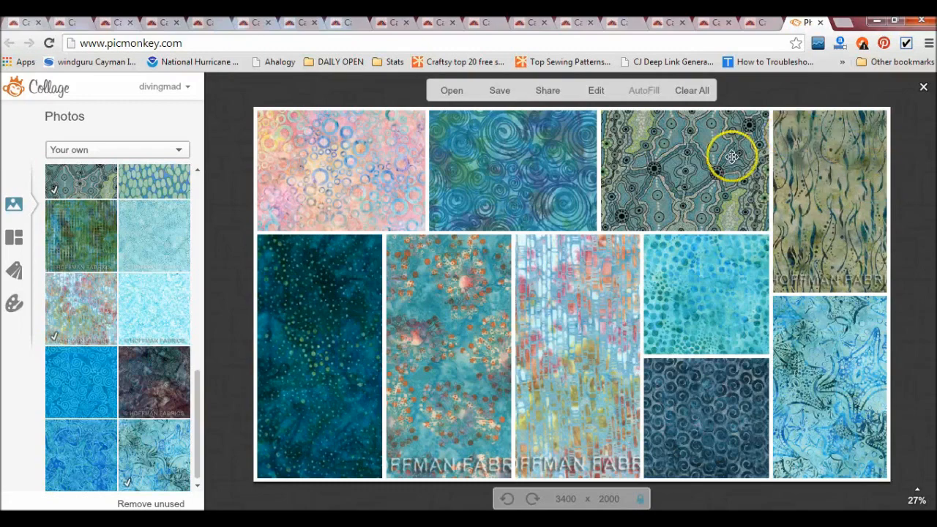
pyautogui.moveTo(841, 204)
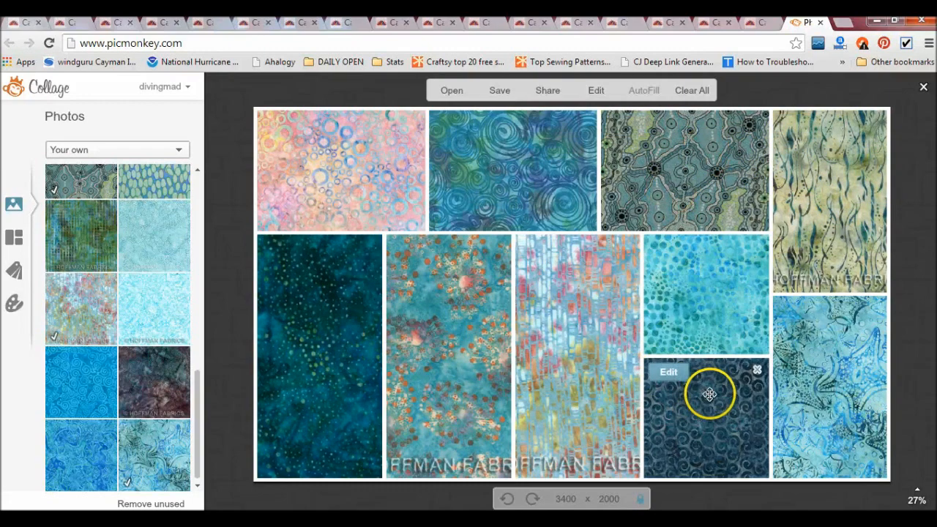
pyautogui.moveTo(739, 388)
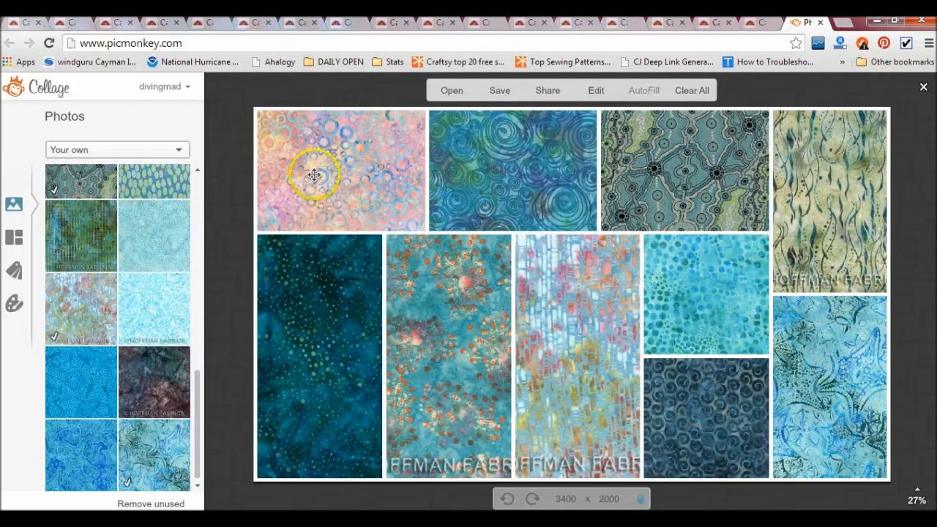
pyautogui.moveTo(504, 161)
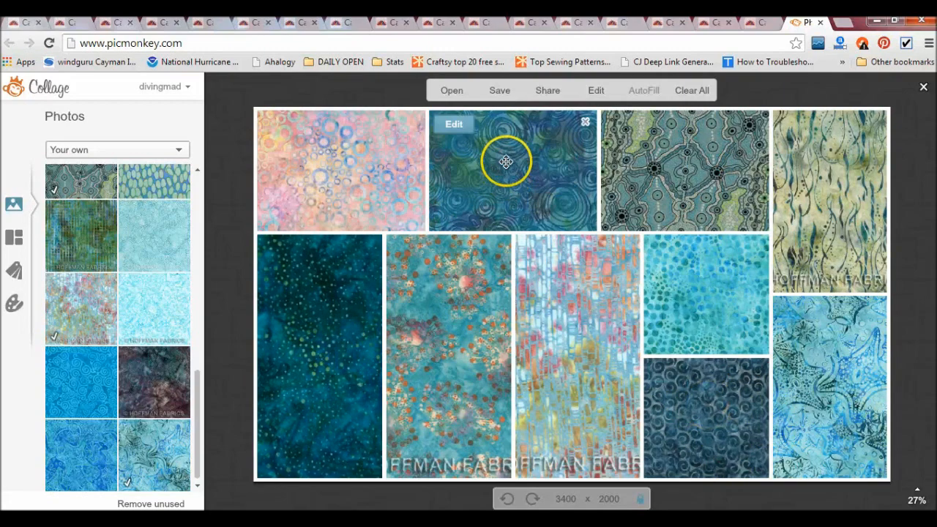
pyautogui.moveTo(624, 344)
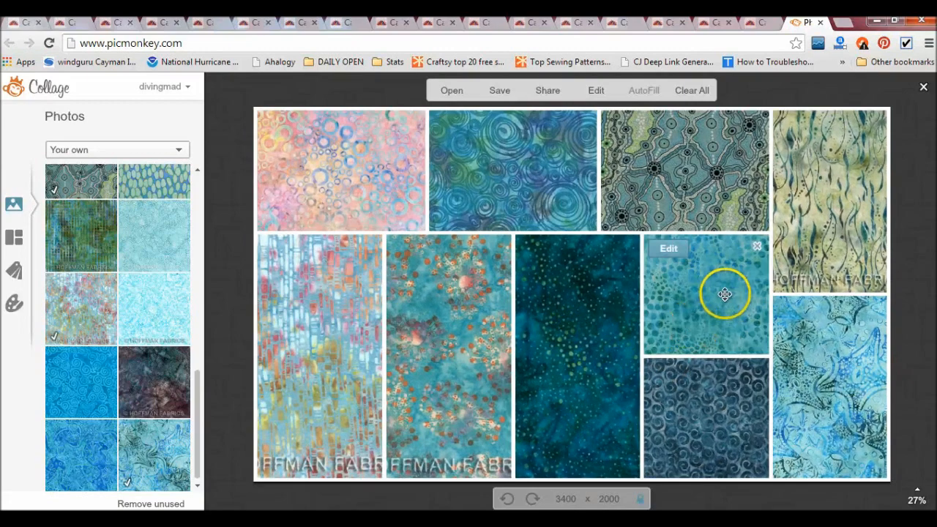
pyautogui.moveTo(672, 294)
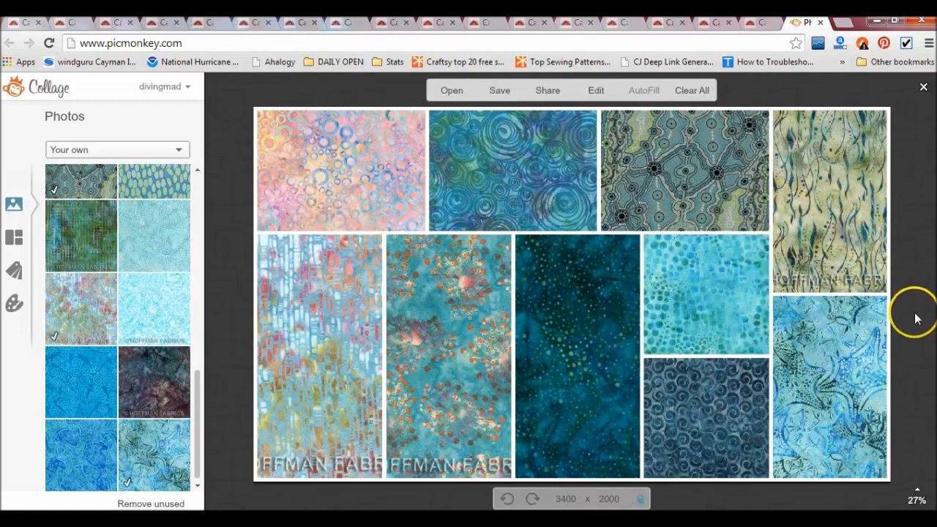
pyautogui.moveTo(917, 318)
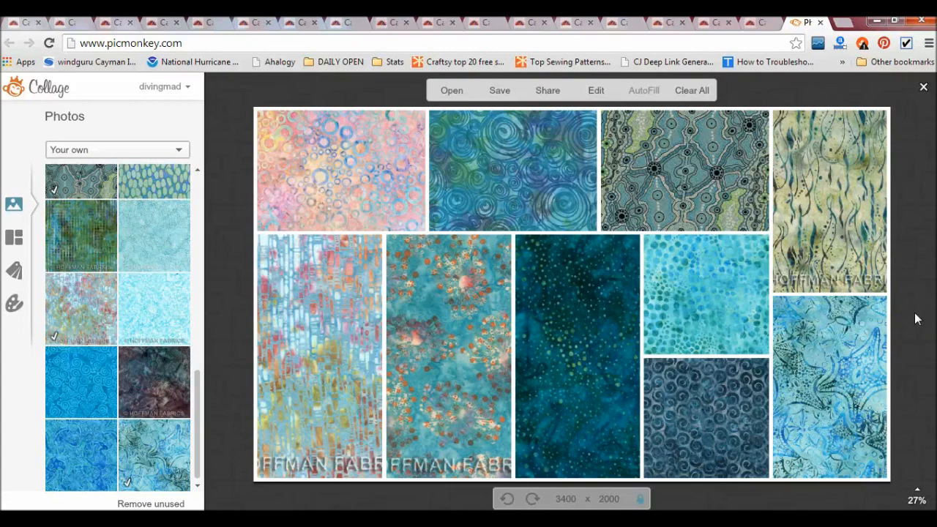
pyautogui.moveTo(540, 65)
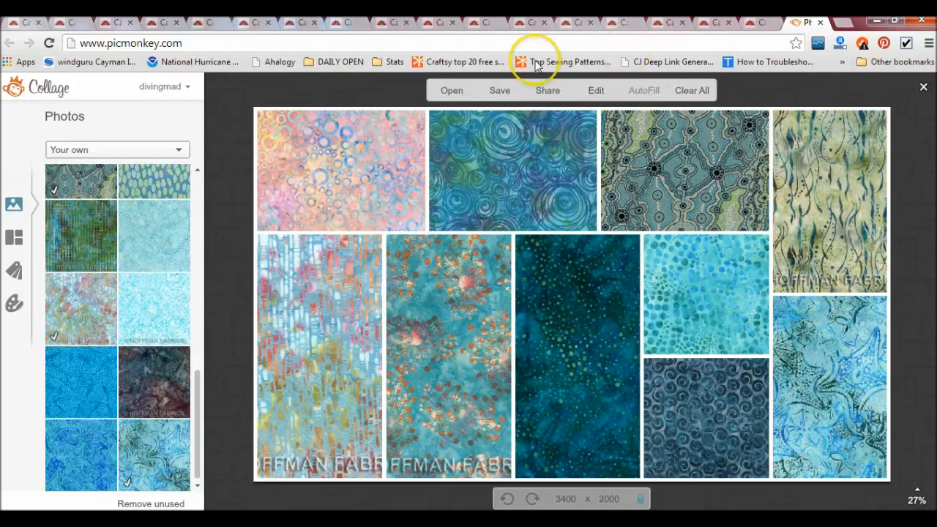
pyautogui.moveTo(915, 264)
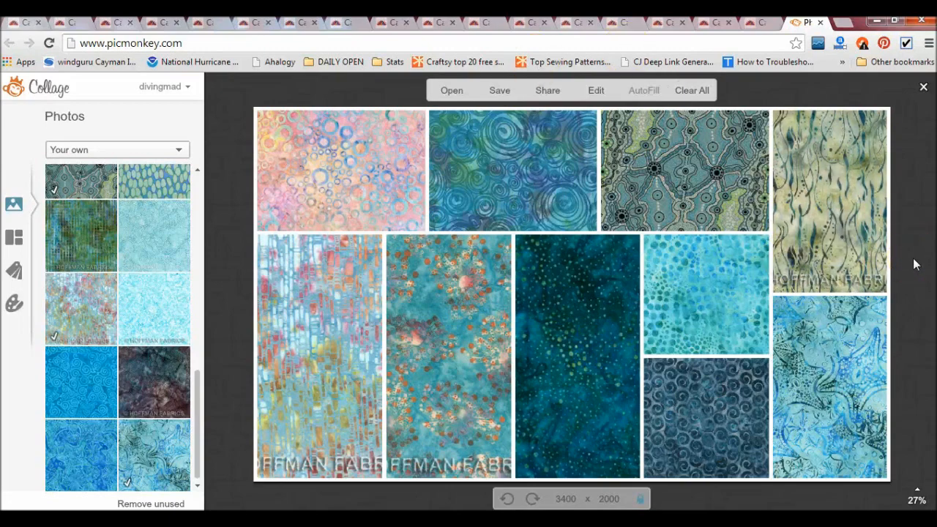